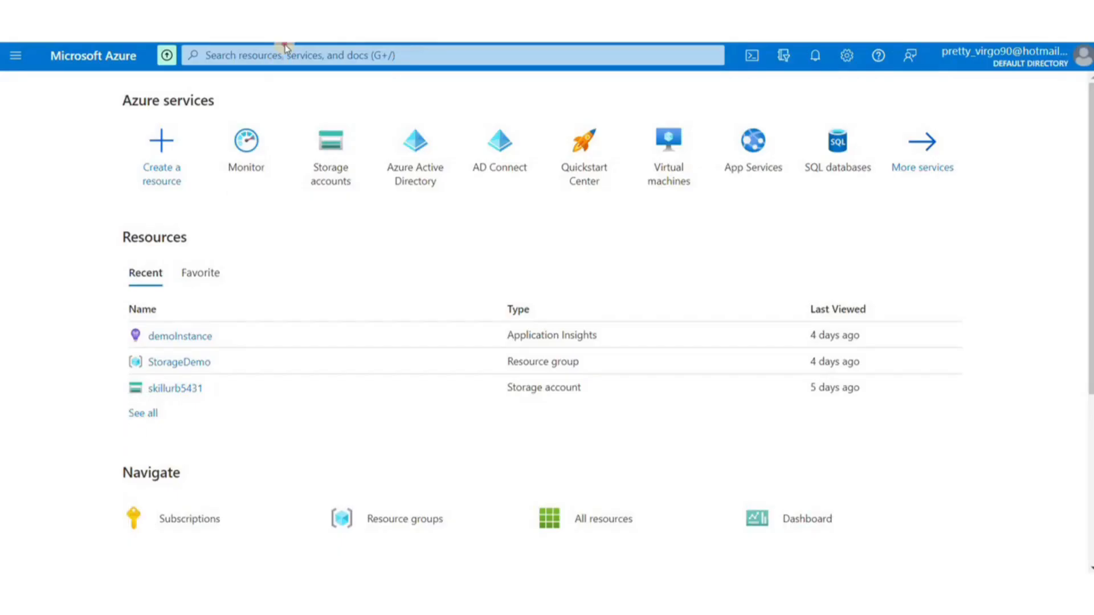
Search 'funct' and open the Function App service page, which lists no apps
{"action": "left_click", "coordinate": [452, 55]}
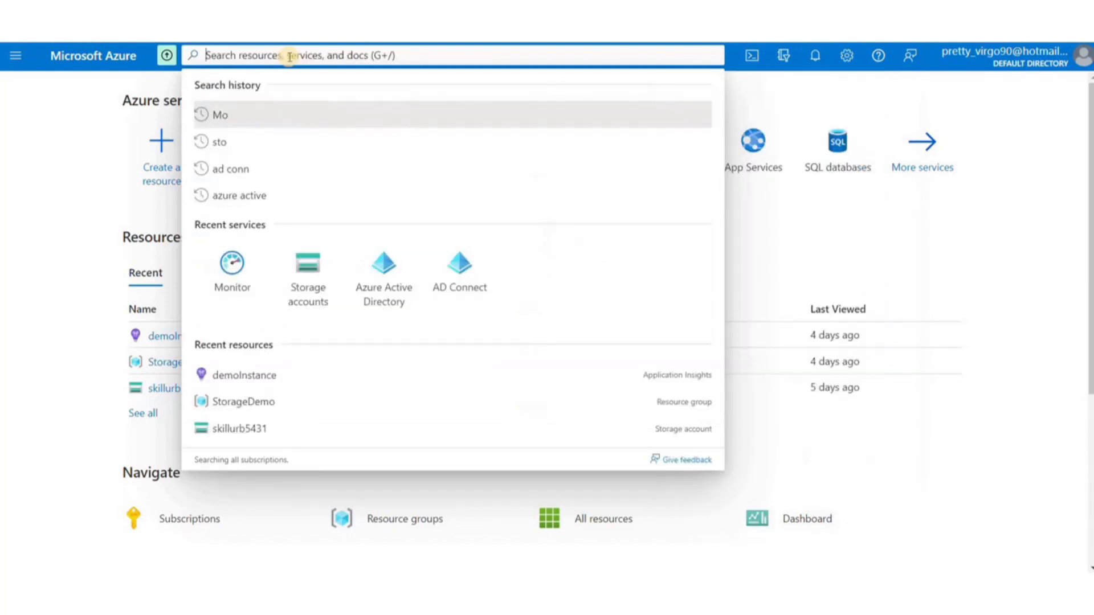
{"action": "type", "text": "funct"}
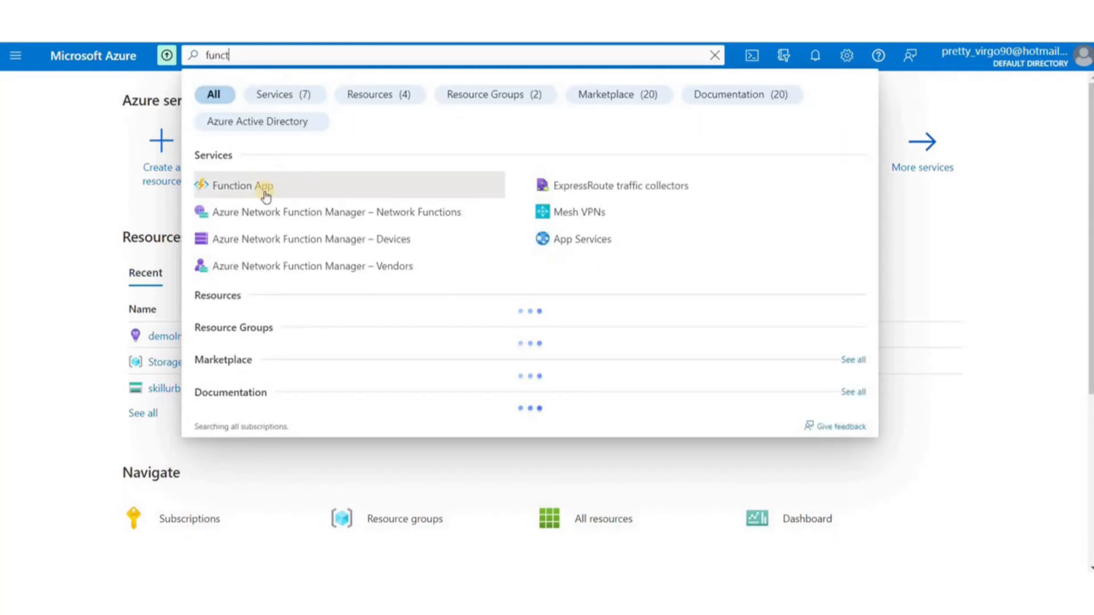
{"action": "left_click", "coordinate": [237, 186]}
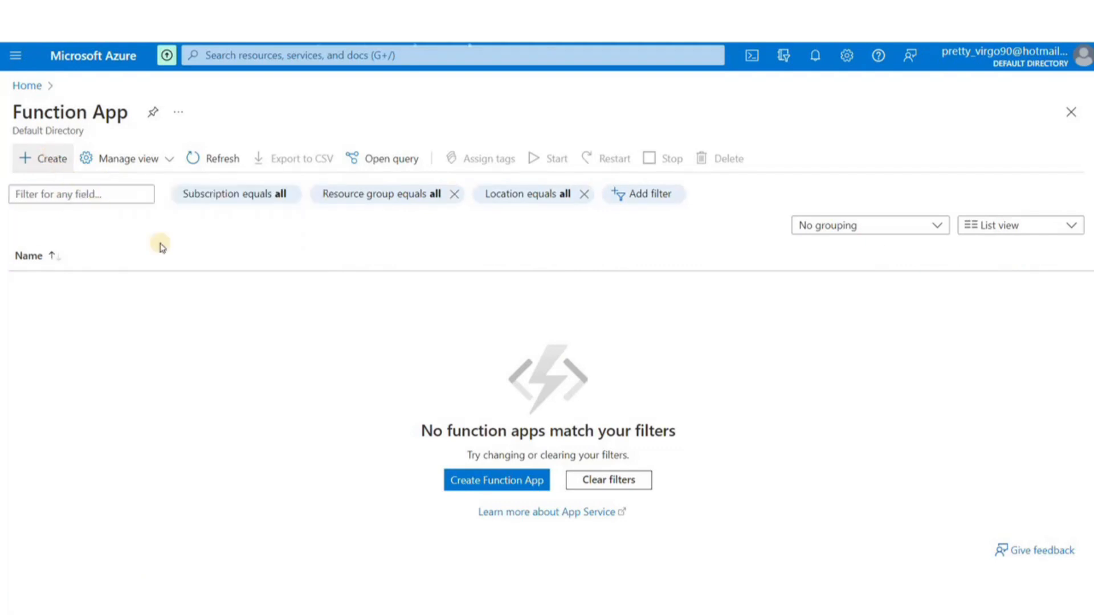
Start a new function app named skillcurbfunc with .NET runtime, then go to Networking
{"action": "left_click", "coordinate": [496, 479]}
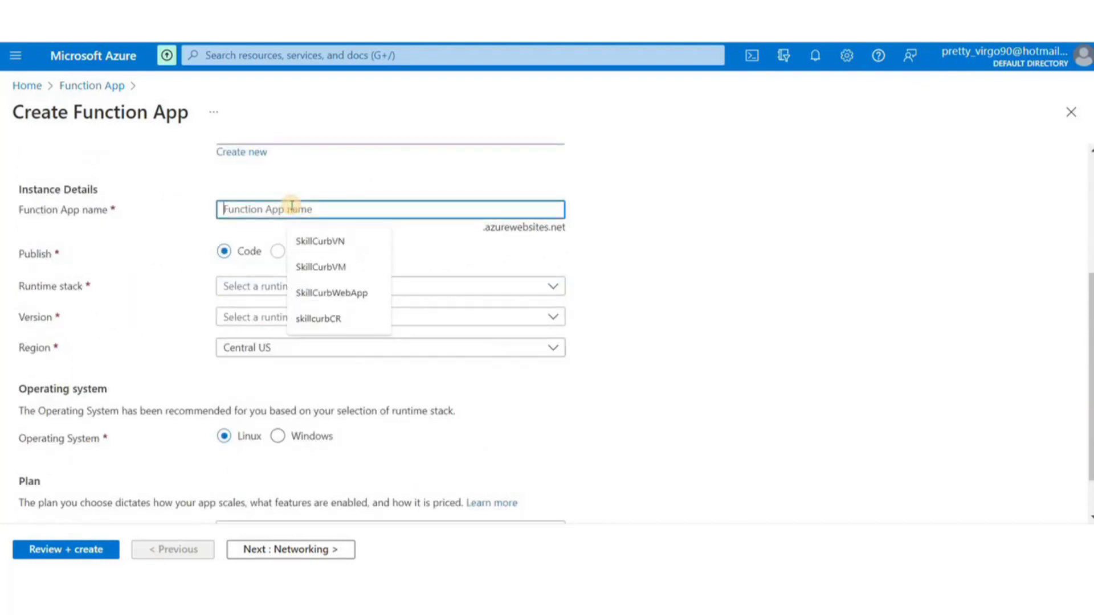
{"action": "left_click", "coordinate": [318, 318]}
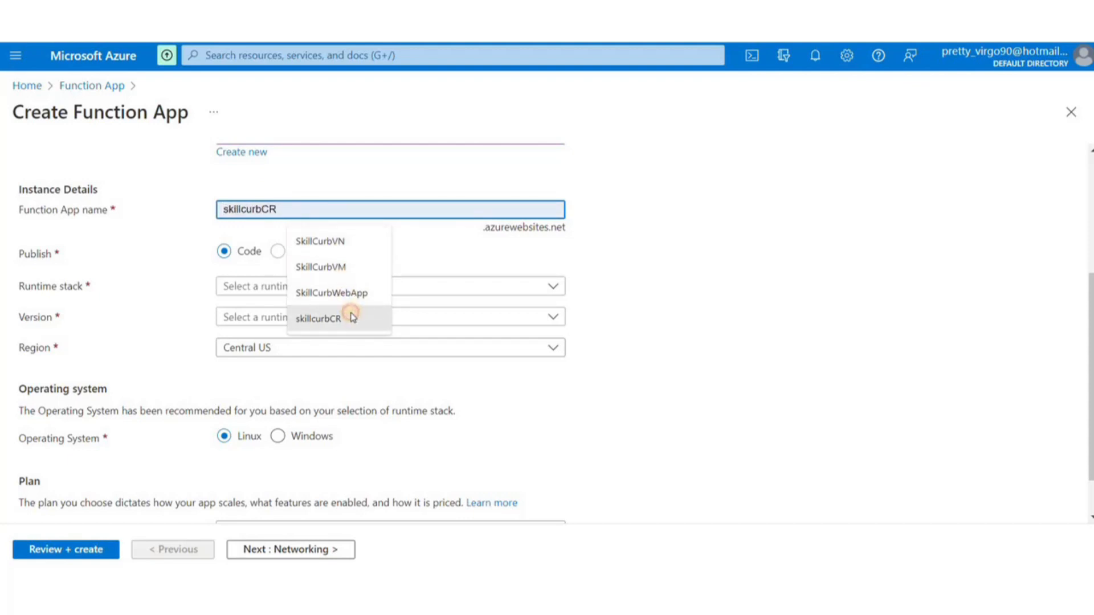
{"action": "type", "text": "skillcurbfunc"}
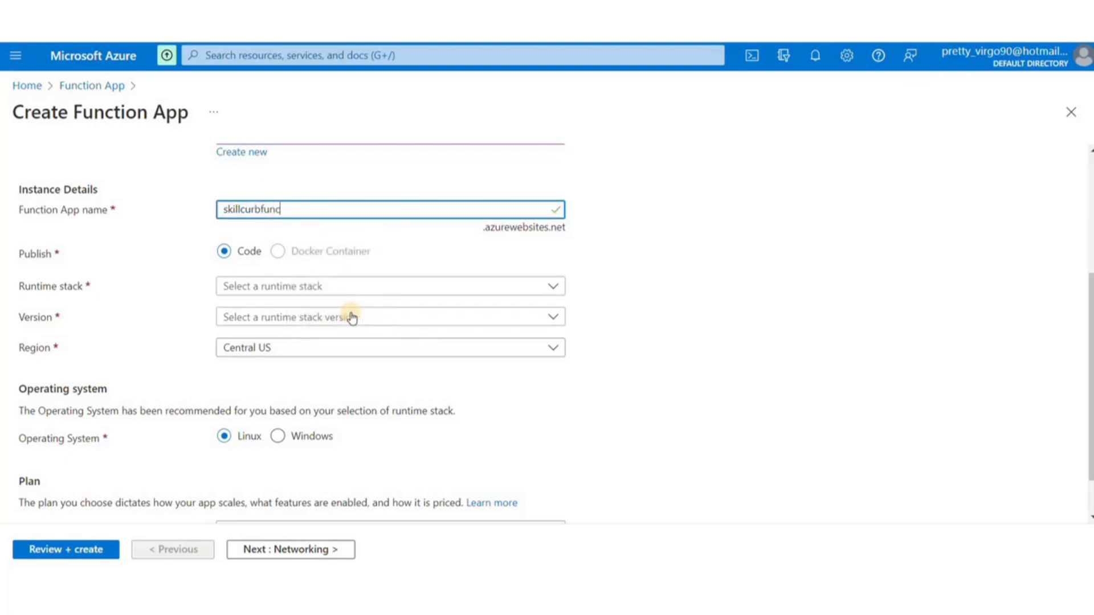
{"action": "left_click", "coordinate": [389, 286]}
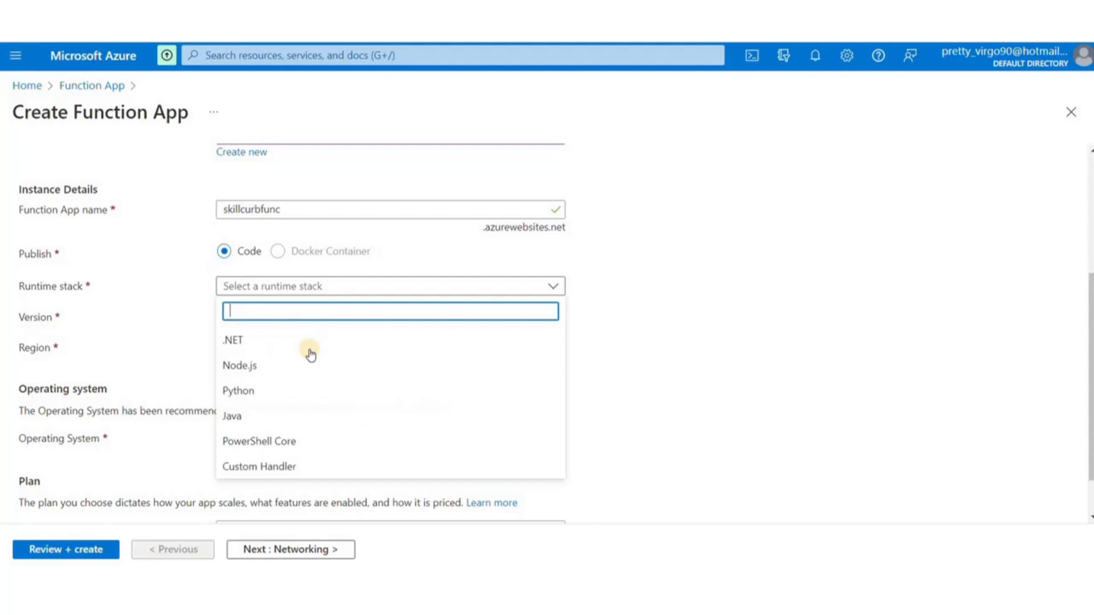
{"action": "left_click", "coordinate": [233, 339]}
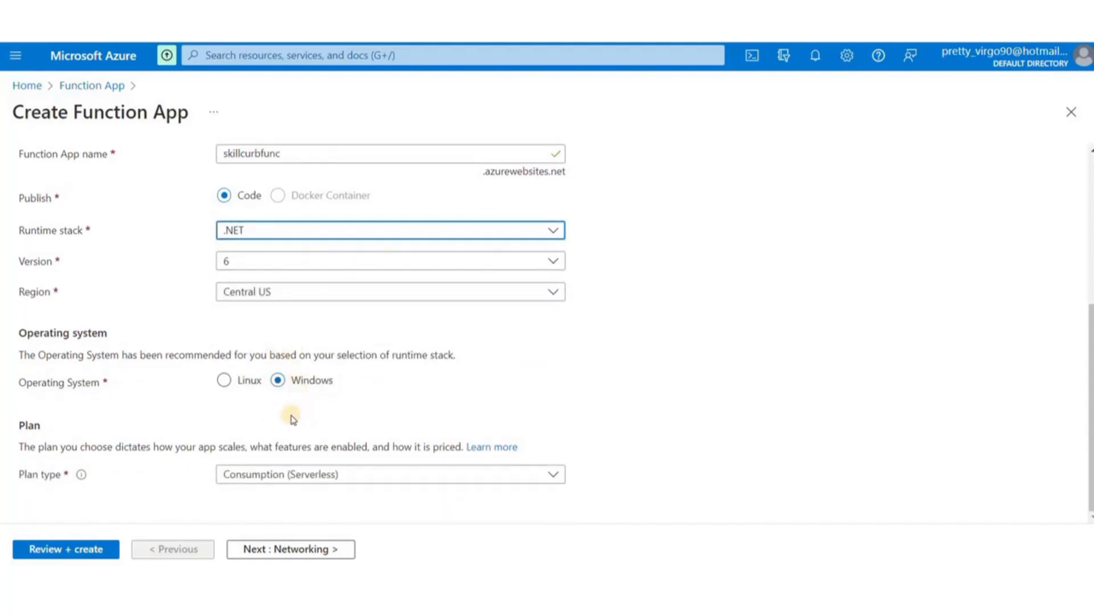
{"action": "left_click", "coordinate": [290, 549]}
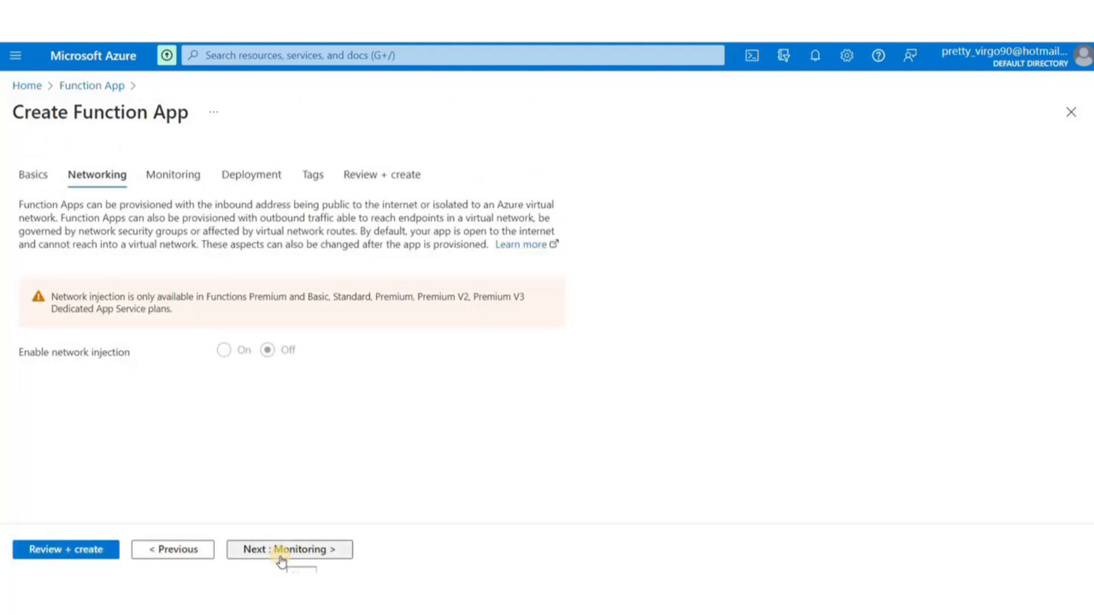
Skip Application Insights, create skillcurbfunc and open the deployed app's overview
{"action": "left_click", "coordinate": [288, 549]}
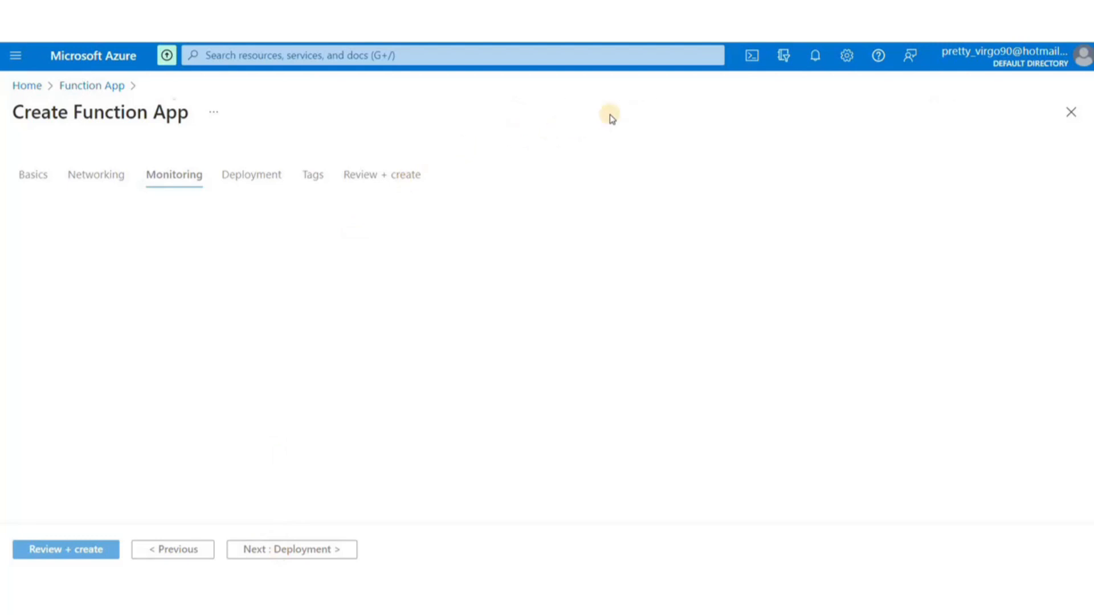
{"action": "left_click", "coordinate": [174, 175]}
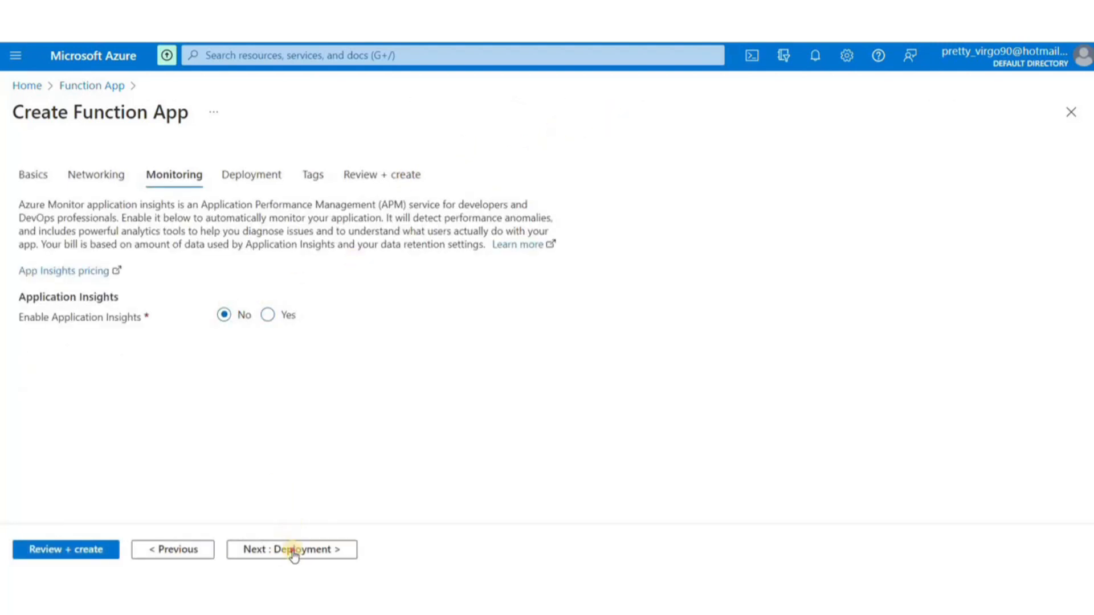
{"action": "left_click", "coordinate": [292, 549]}
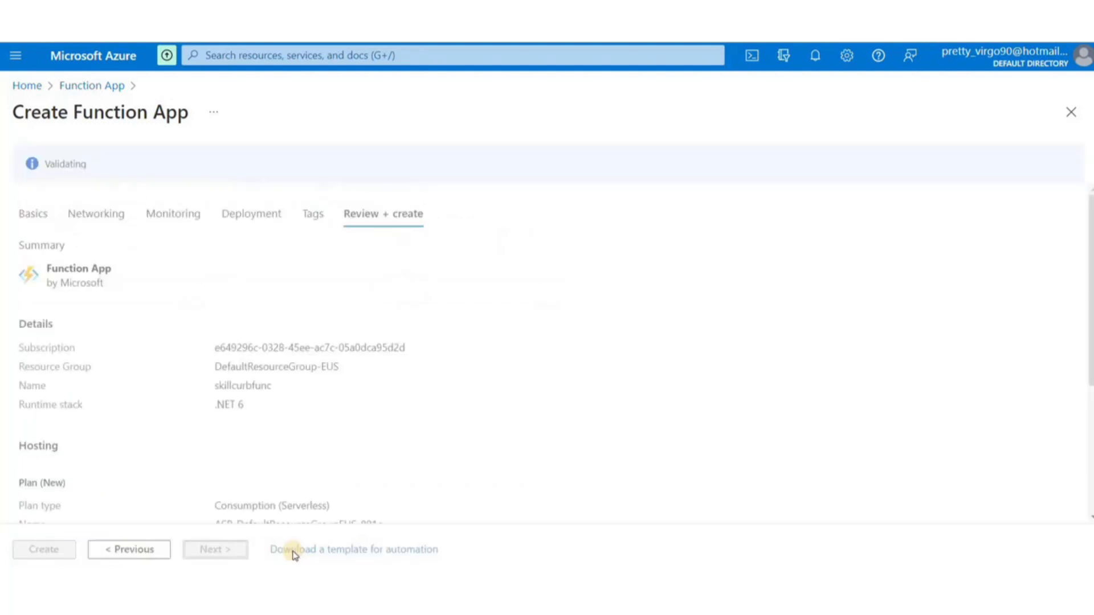
{"action": "left_click", "coordinate": [44, 550]}
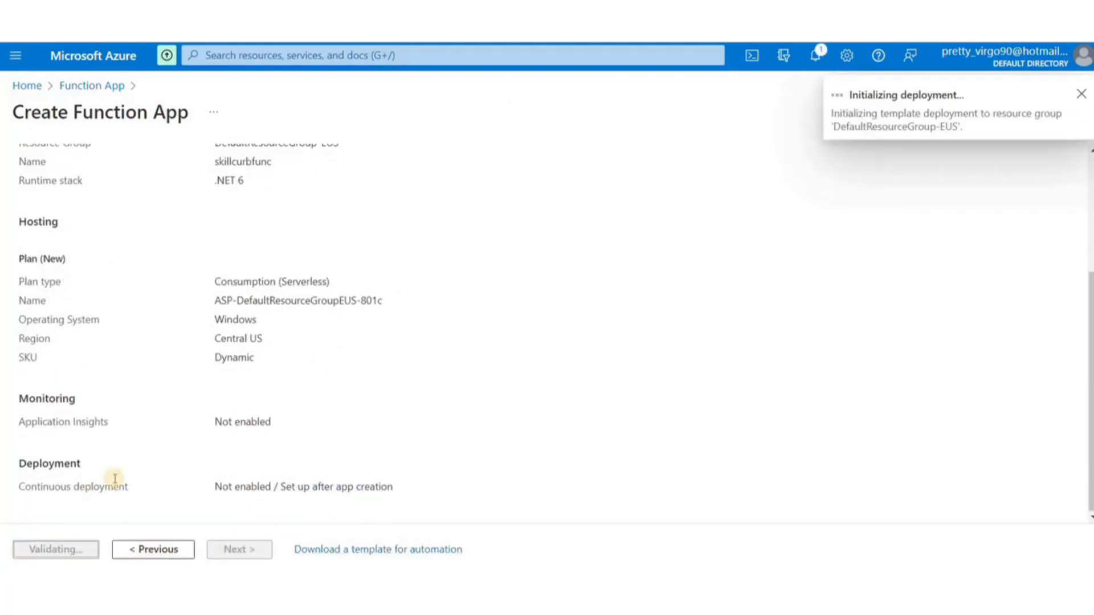
{"action": "left_click", "coordinate": [1081, 94]}
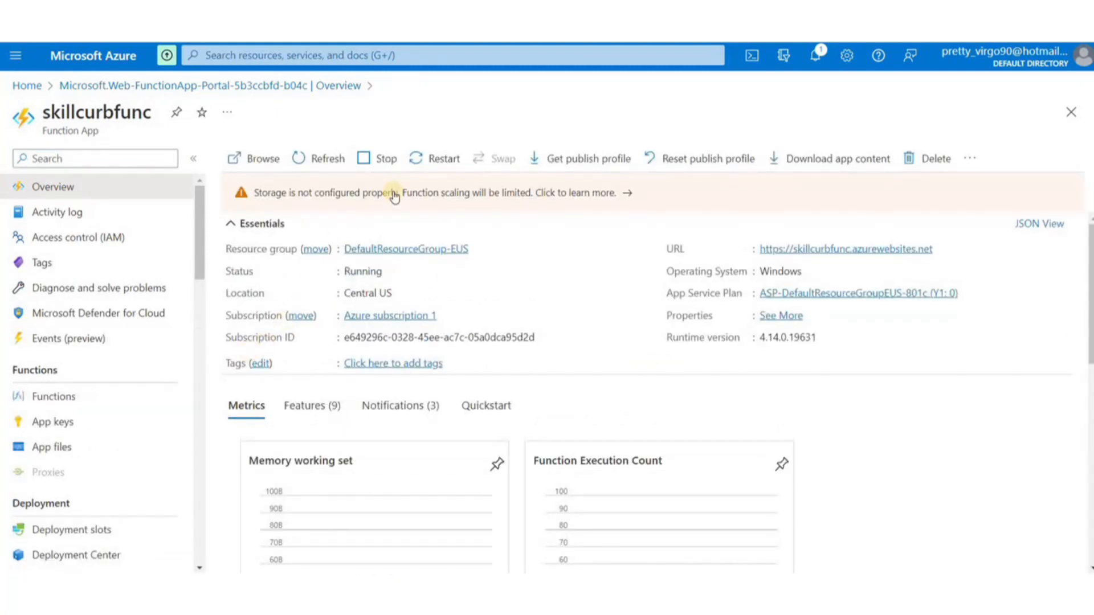
Open skillcurbfunc's empty Functions list and start a new function
{"action": "left_click", "coordinate": [52, 396]}
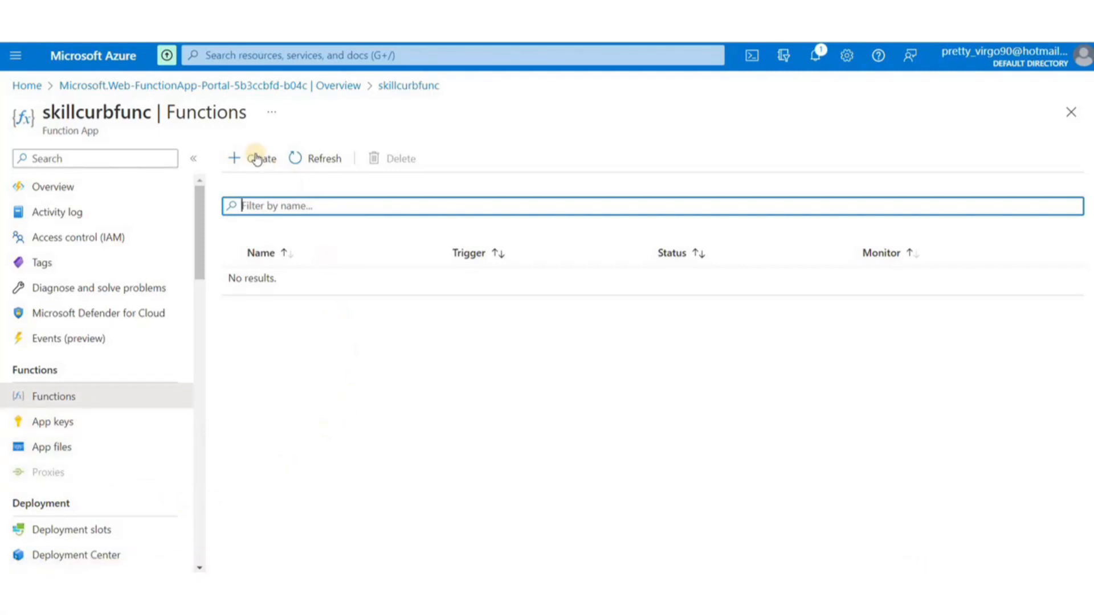
{"action": "left_click", "coordinate": [257, 158]}
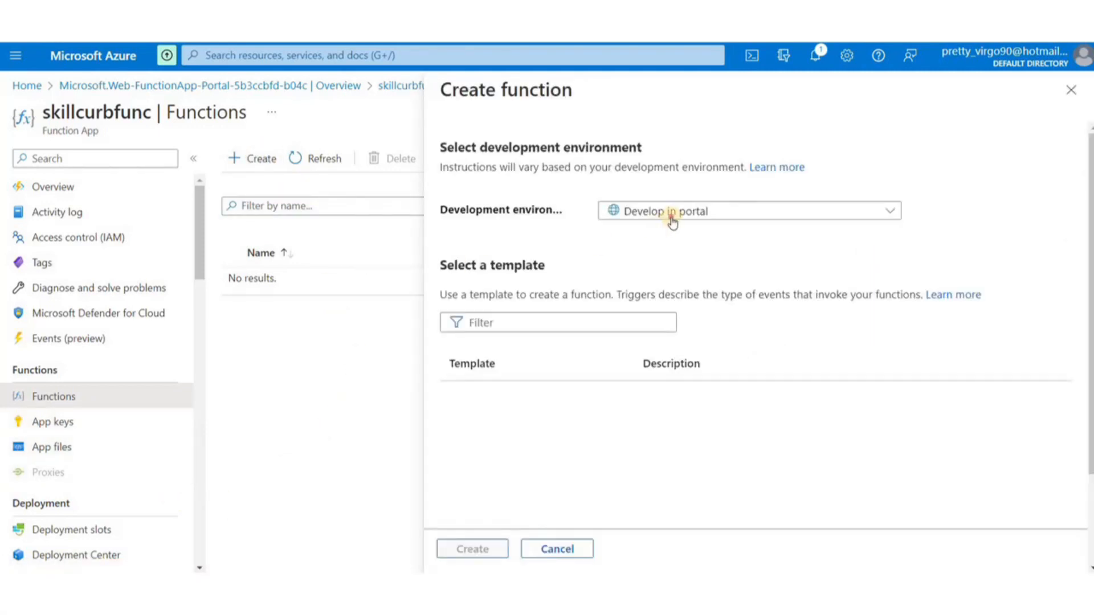
Create HttpTrigger1 from the HTTP trigger template, developed in the portal with Function auth
{"action": "left_click", "coordinate": [749, 210]}
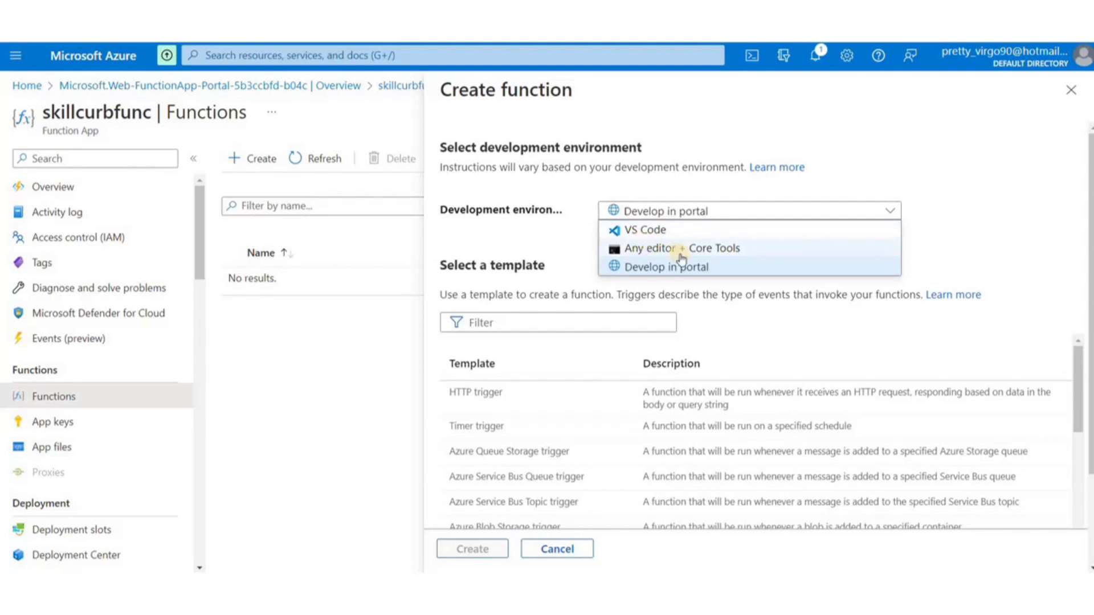
{"action": "left_click", "coordinate": [665, 266]}
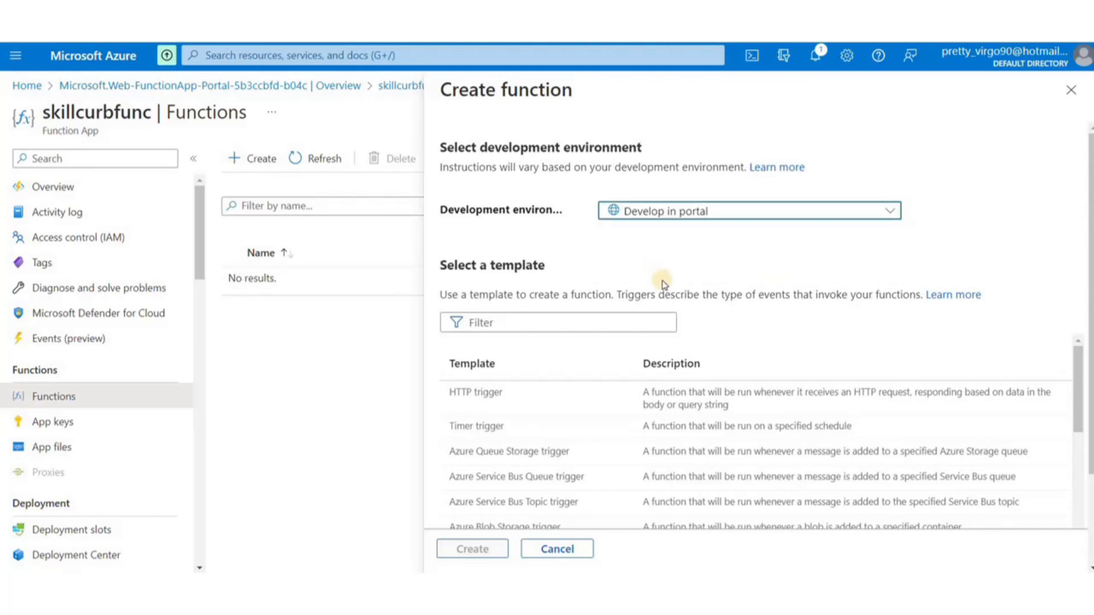
{"action": "scroll", "scroll_direction": "down", "scroll_amount": 3}
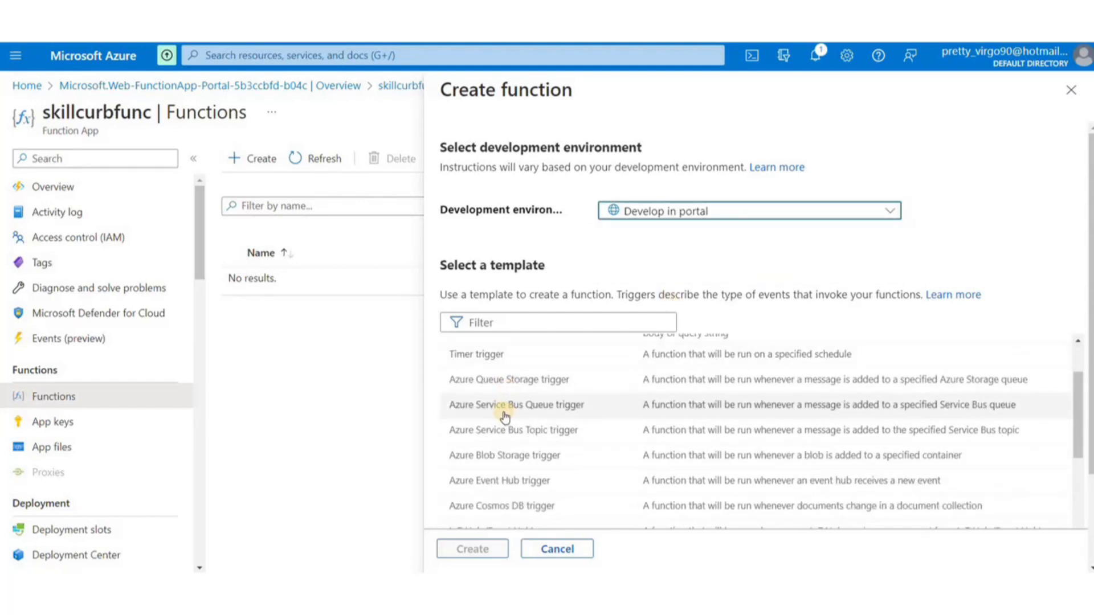
{"action": "scroll", "scroll_direction": "down", "scroll_amount": 3}
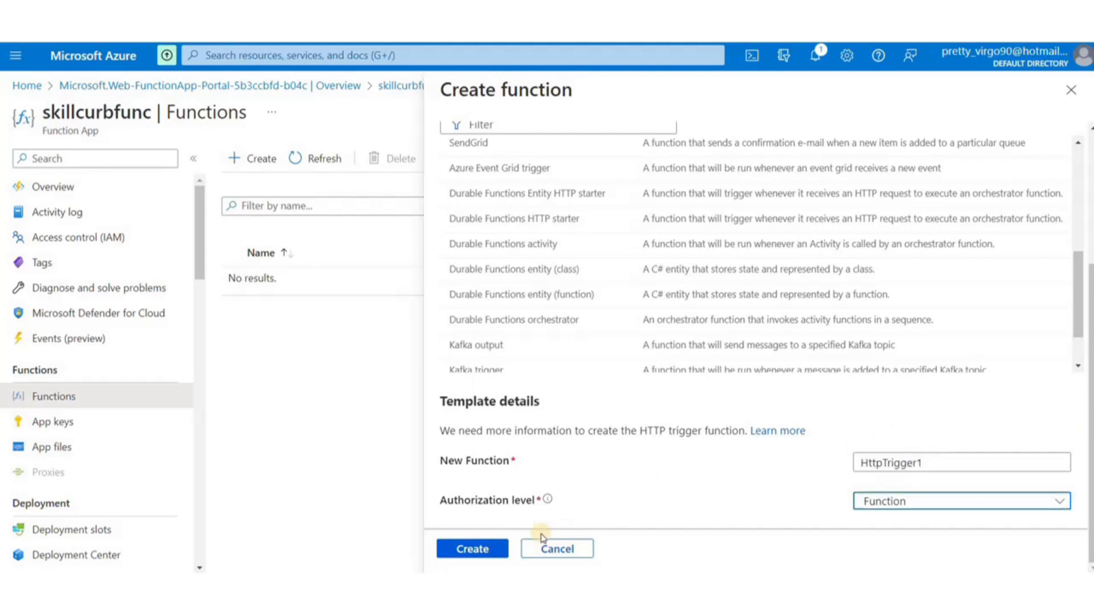
{"action": "left_click", "coordinate": [472, 548]}
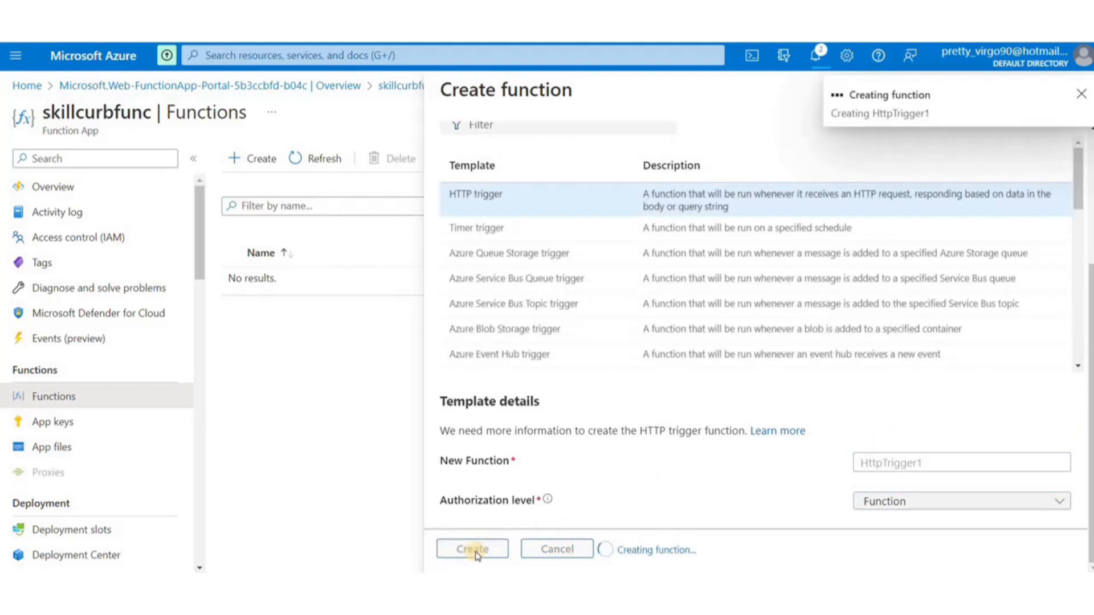
{"action": "left_click", "coordinate": [472, 549]}
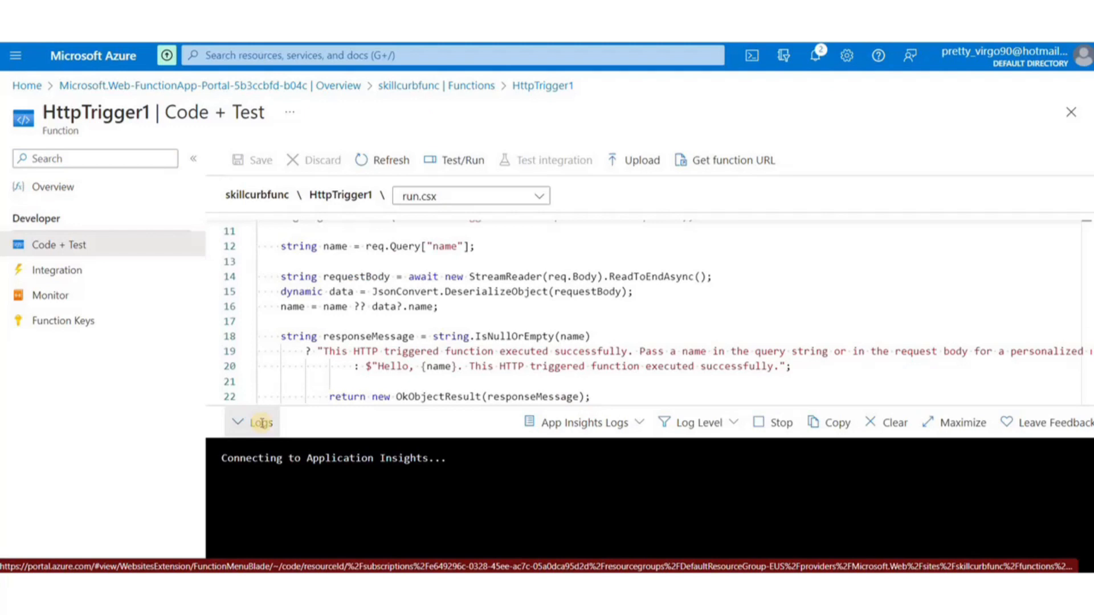
Collapse the log output below HttpTrigger1's code and open the Test/Run panel
{"action": "left_click", "coordinate": [238, 422]}
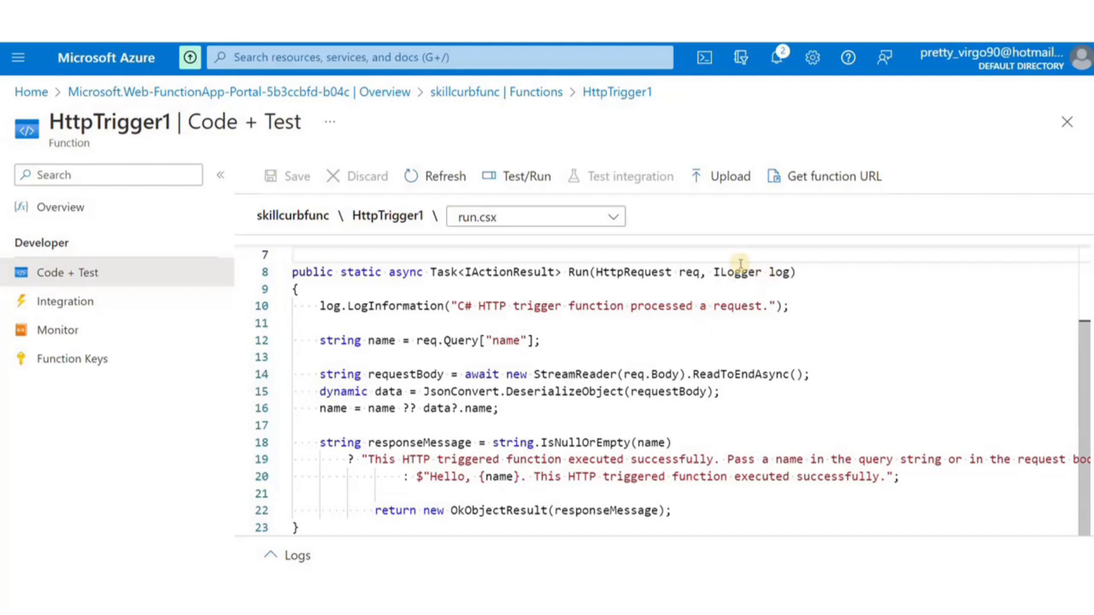
{"action": "left_click", "coordinate": [526, 175]}
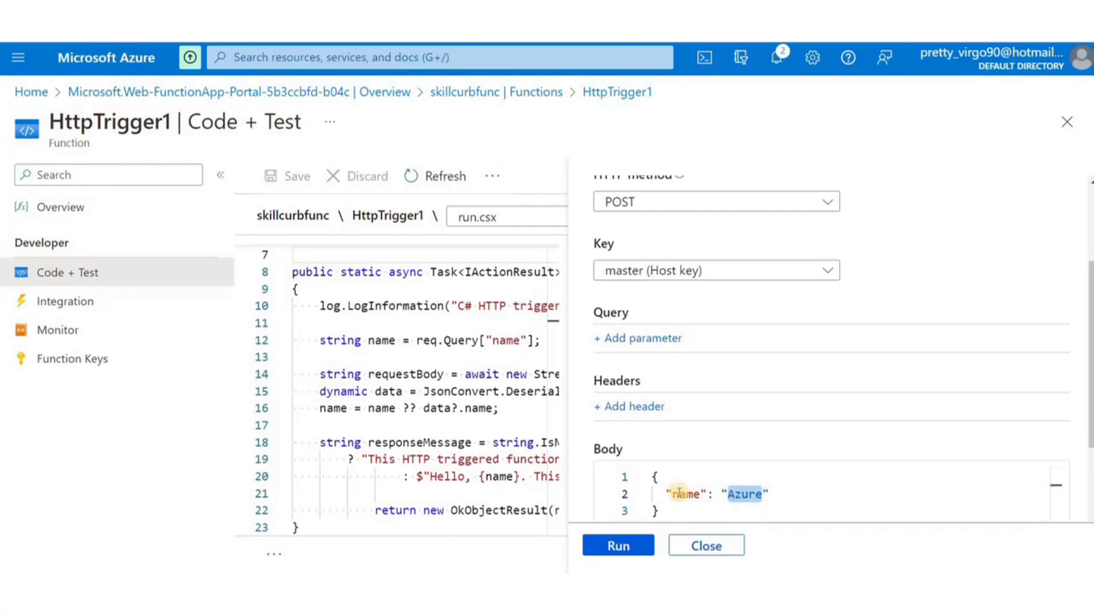
Run HttpTrigger1 with name Skillcurb, getting 200 OK with a greeting
{"action": "type", "text": "Skillcurb"}
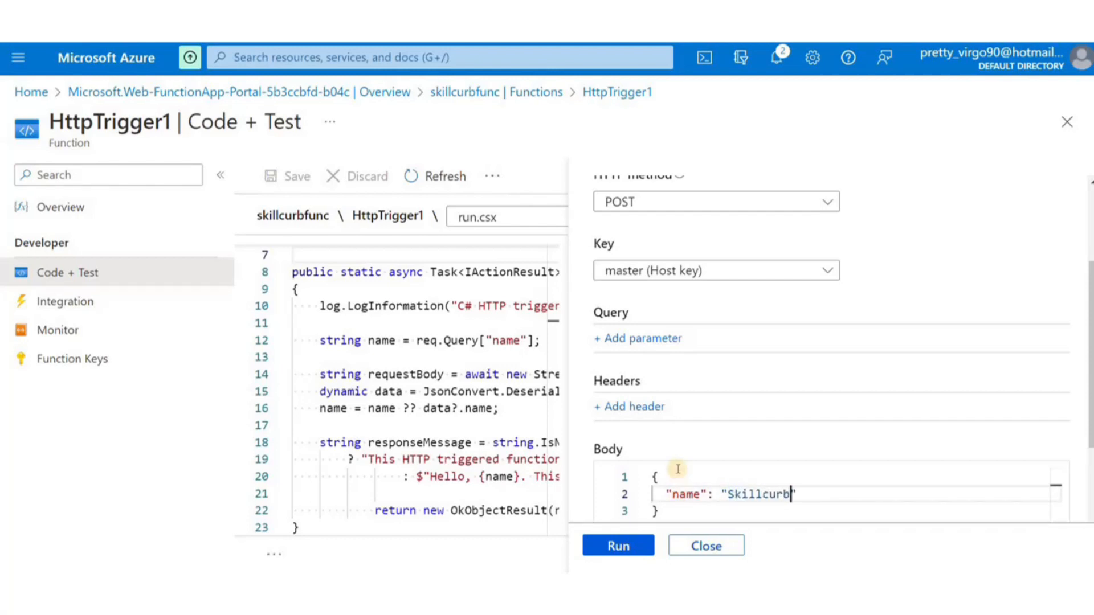
{"action": "left_click", "coordinate": [616, 545]}
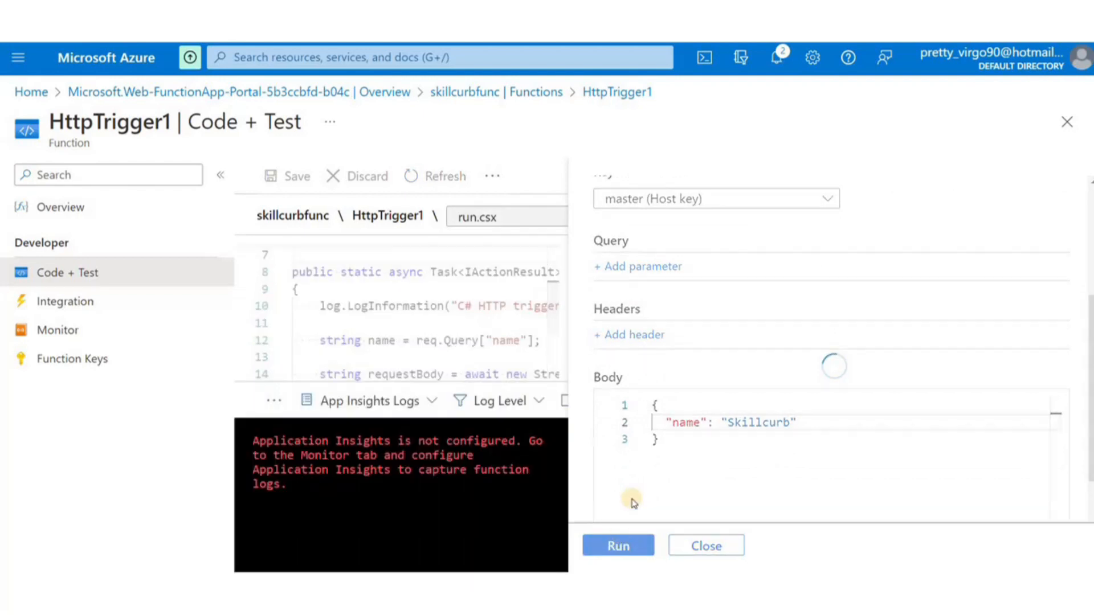
{"action": "left_click", "coordinate": [616, 545]}
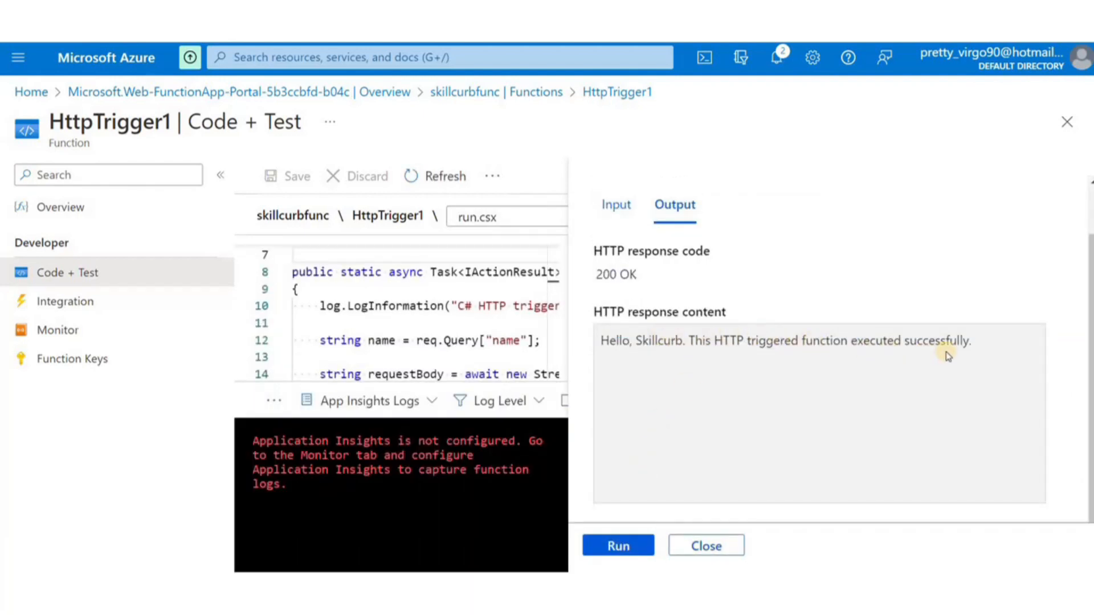
{"action": "mouse_move", "coordinate": [909, 351]}
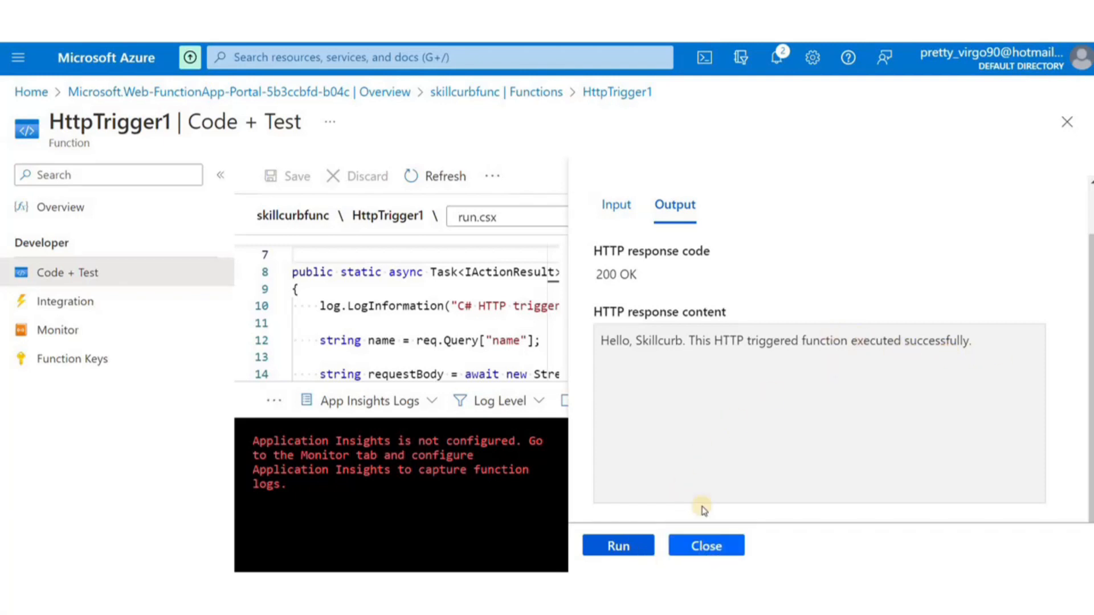
{"action": "left_click", "coordinate": [705, 545]}
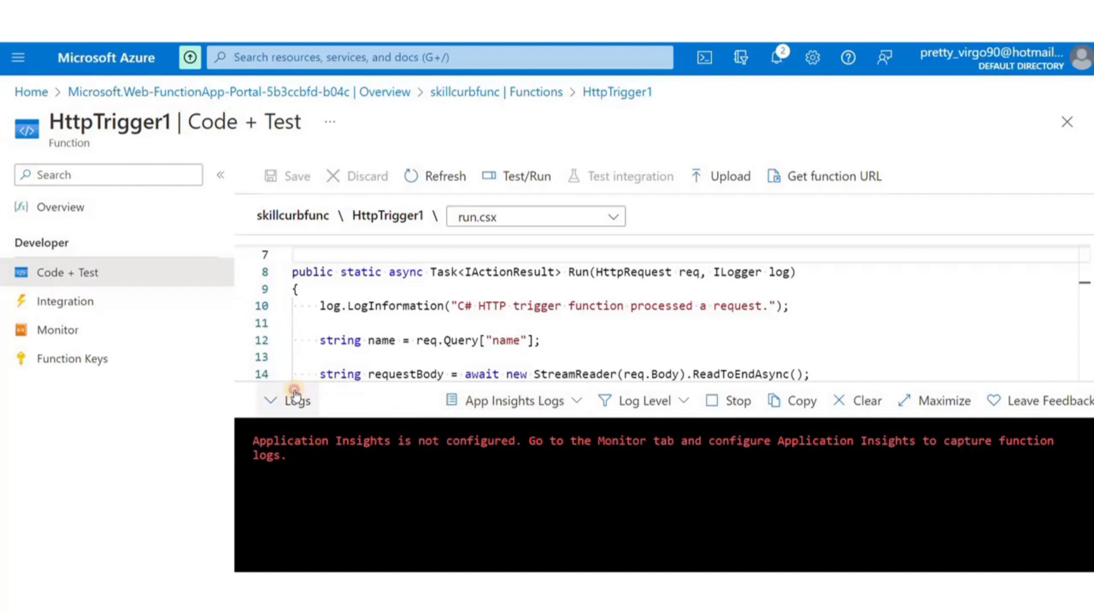
Collapse the logs pane and copy HttpTrigger1's function URL
{"action": "left_click", "coordinate": [285, 401]}
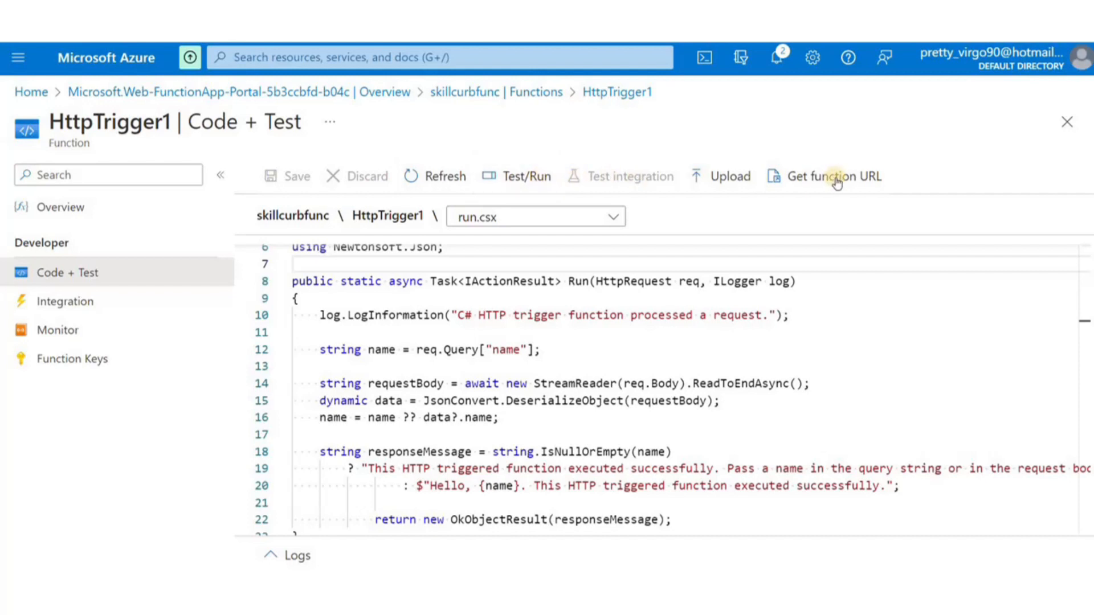
{"action": "left_click", "coordinate": [832, 176]}
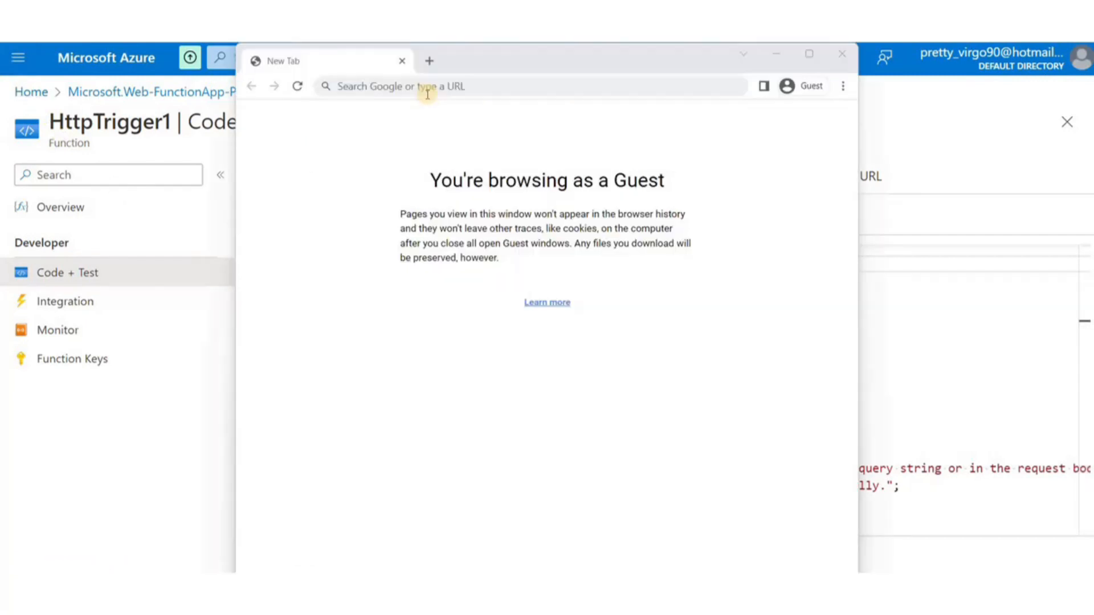
Load the function URL in Chrome, zoom in on the pass-a-name message, return to portal
{"action": "right_click", "coordinate": [426, 86]}
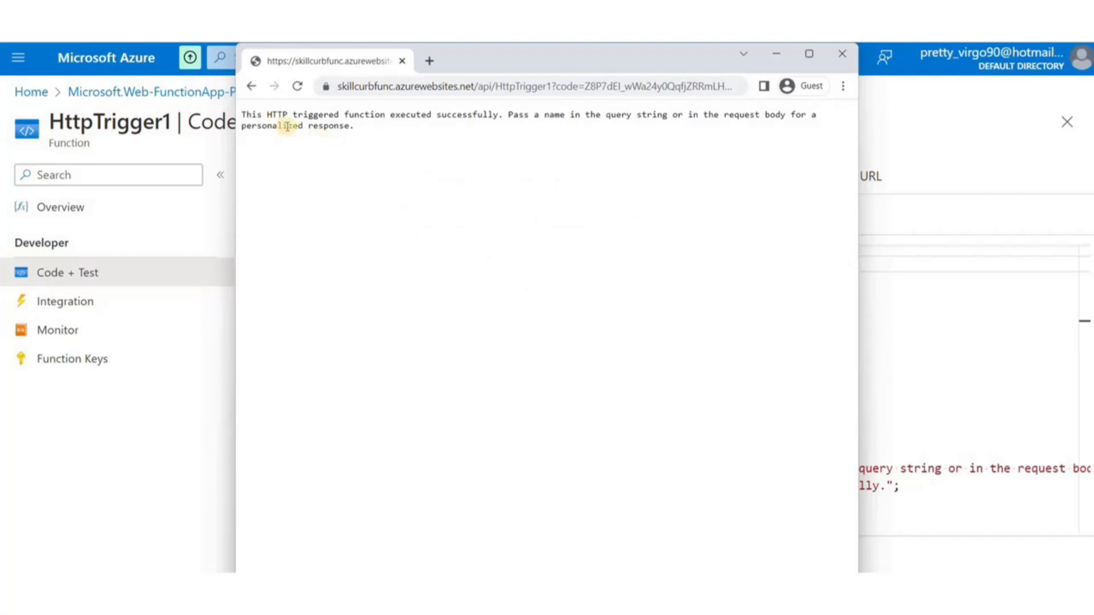
{"action": "left_click", "coordinate": [795, 172]}
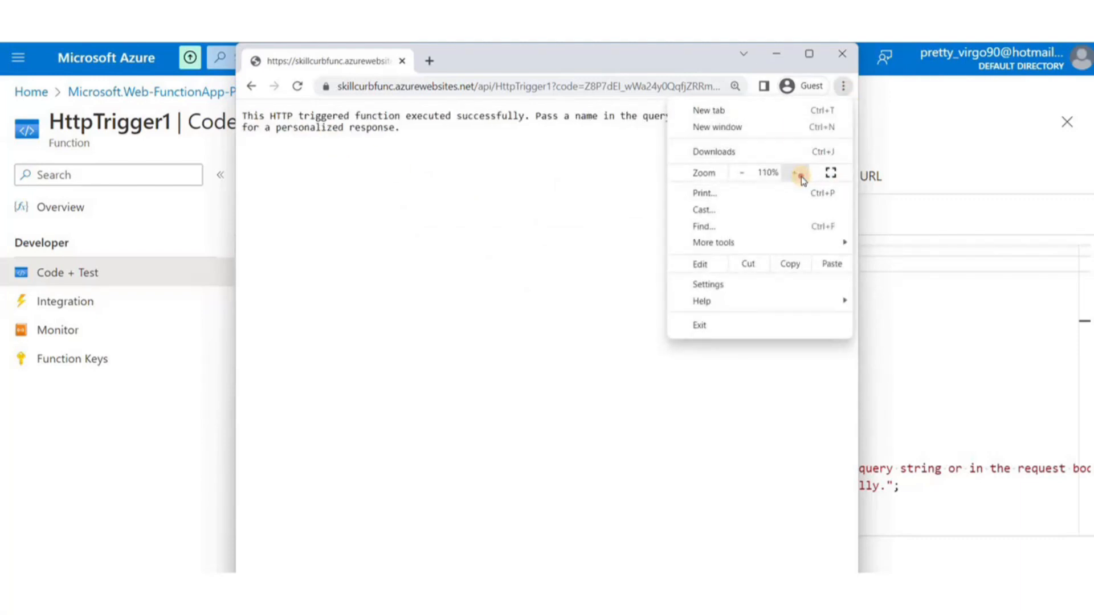
{"action": "left_click", "coordinate": [795, 172]}
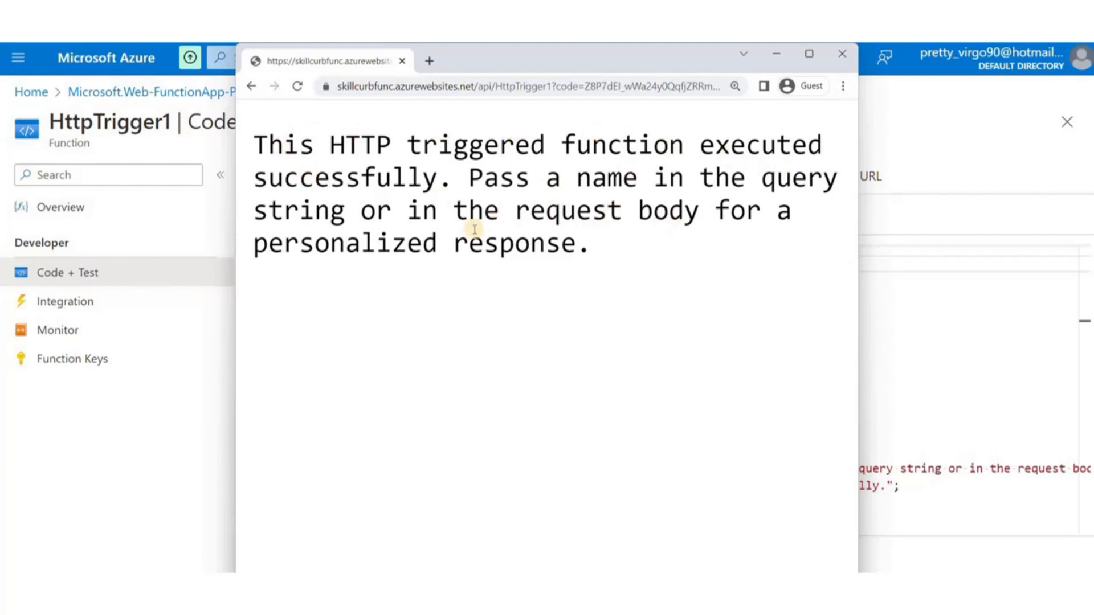
{"action": "left_click", "coordinate": [841, 54]}
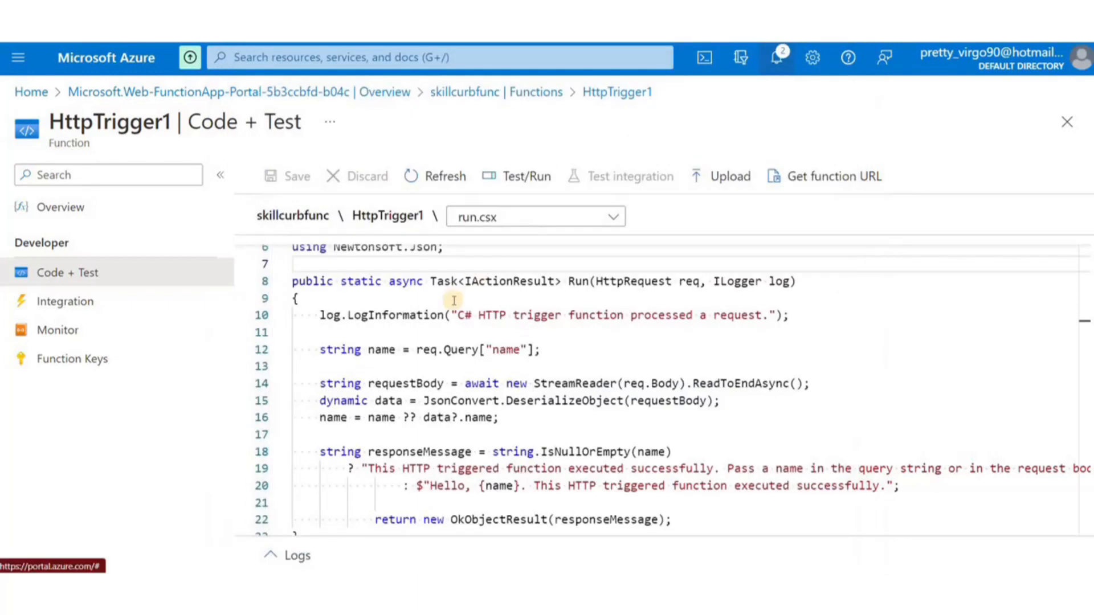
Enable Application Insights resource skillcurbfunc in Central US and confirm the app restart
{"action": "scroll", "scroll_direction": "down", "scroll_amount": 3}
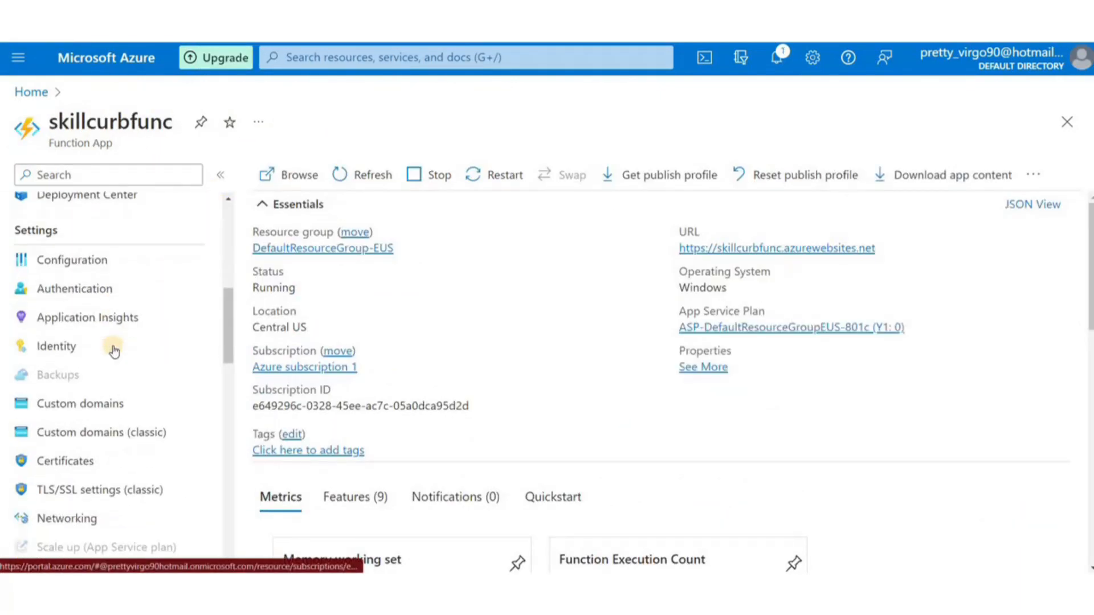
{"action": "left_click", "coordinate": [87, 317]}
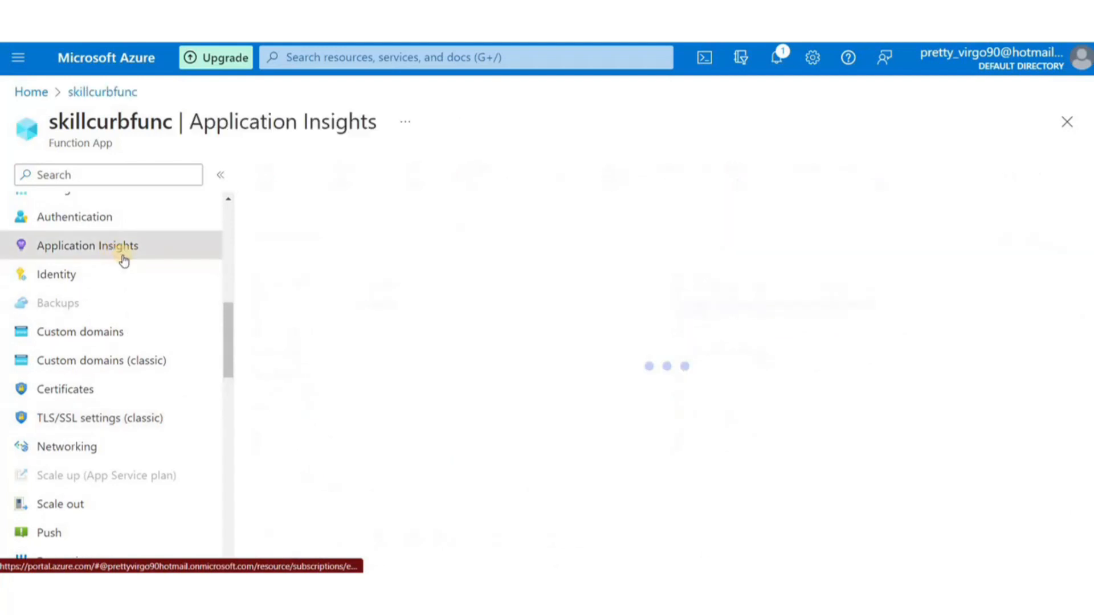
{"action": "left_click", "coordinate": [87, 245]}
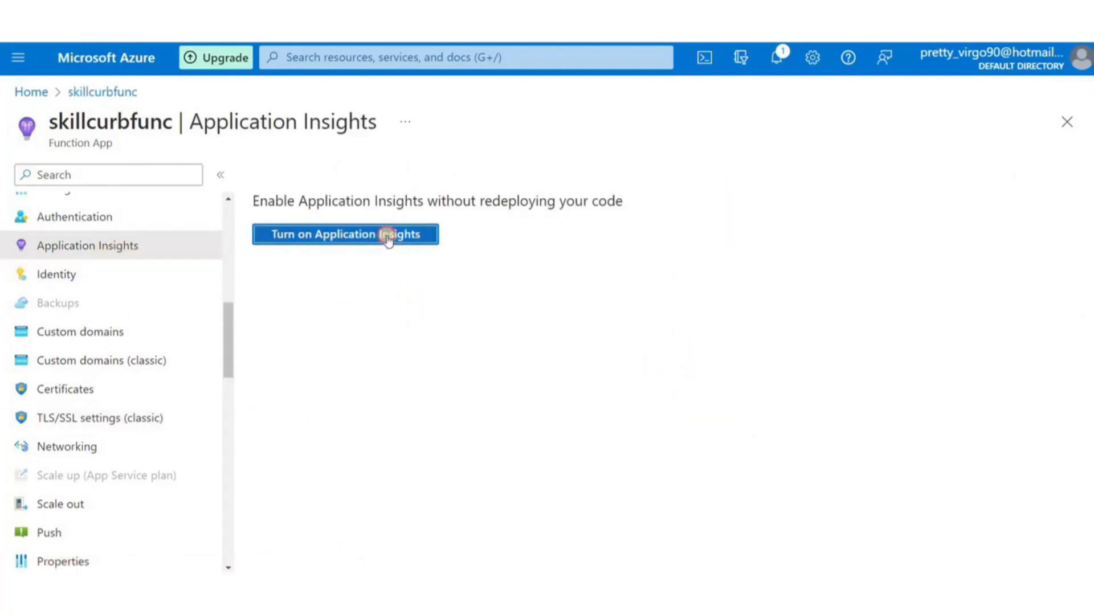
{"action": "left_click", "coordinate": [345, 233]}
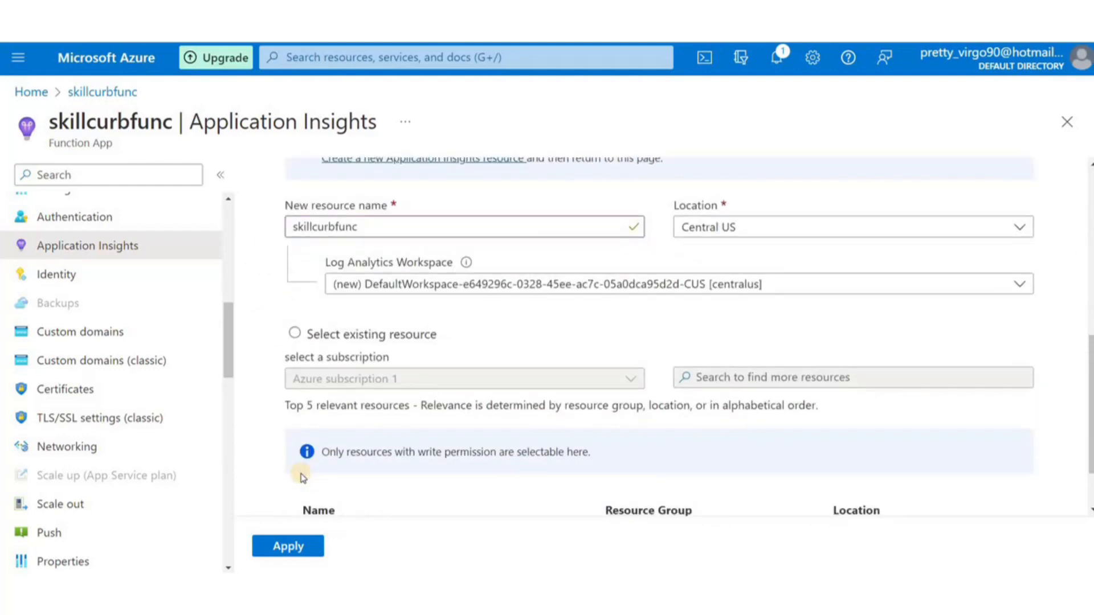
{"action": "left_click", "coordinate": [287, 545]}
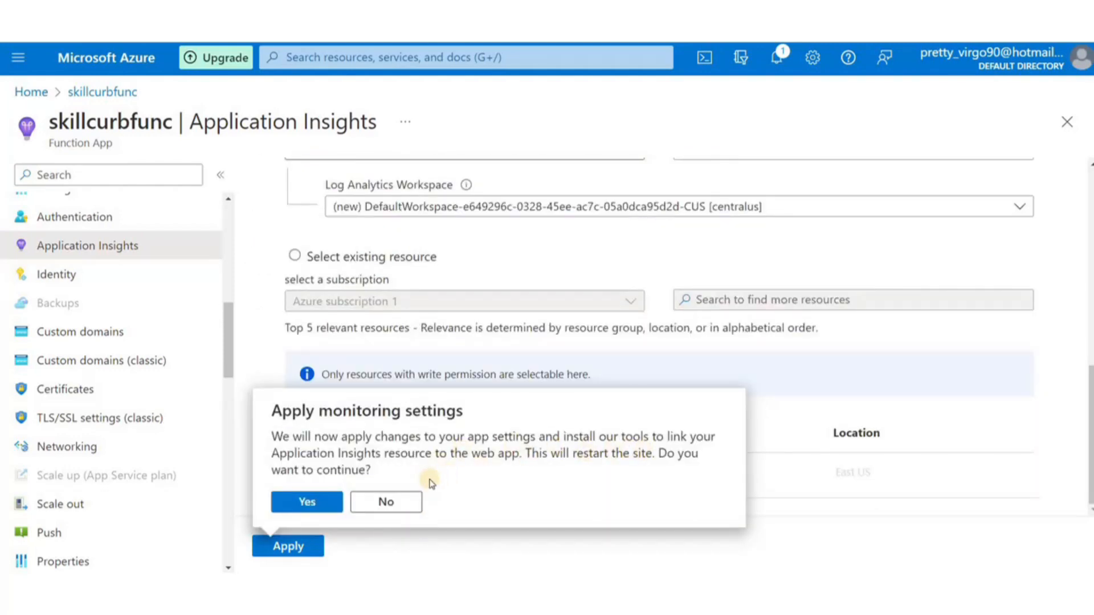
{"action": "mouse_move", "coordinate": [385, 502]}
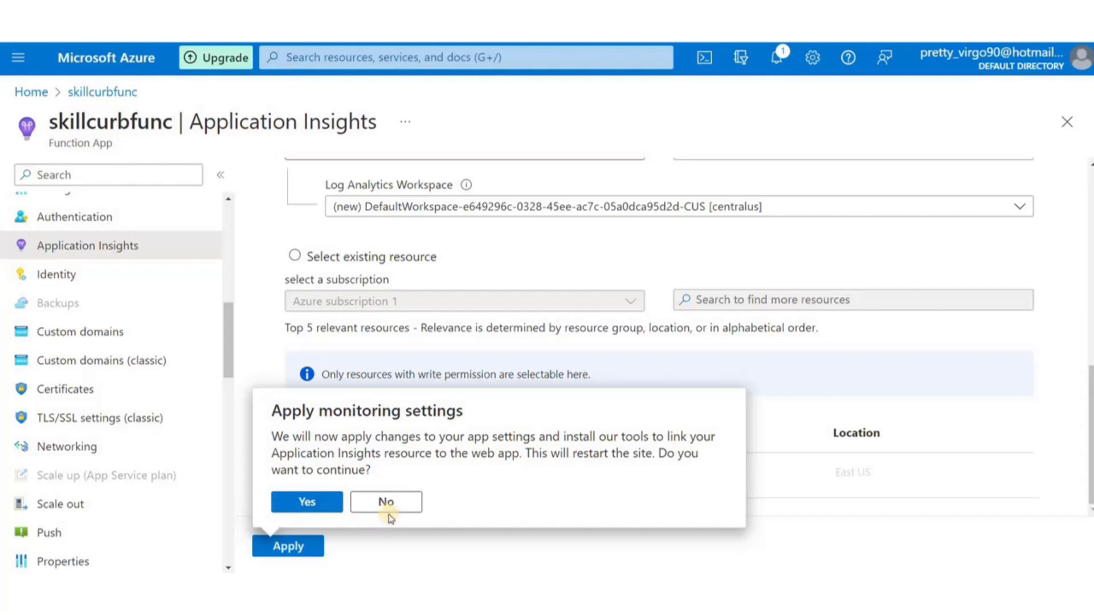
{"action": "left_click", "coordinate": [306, 501]}
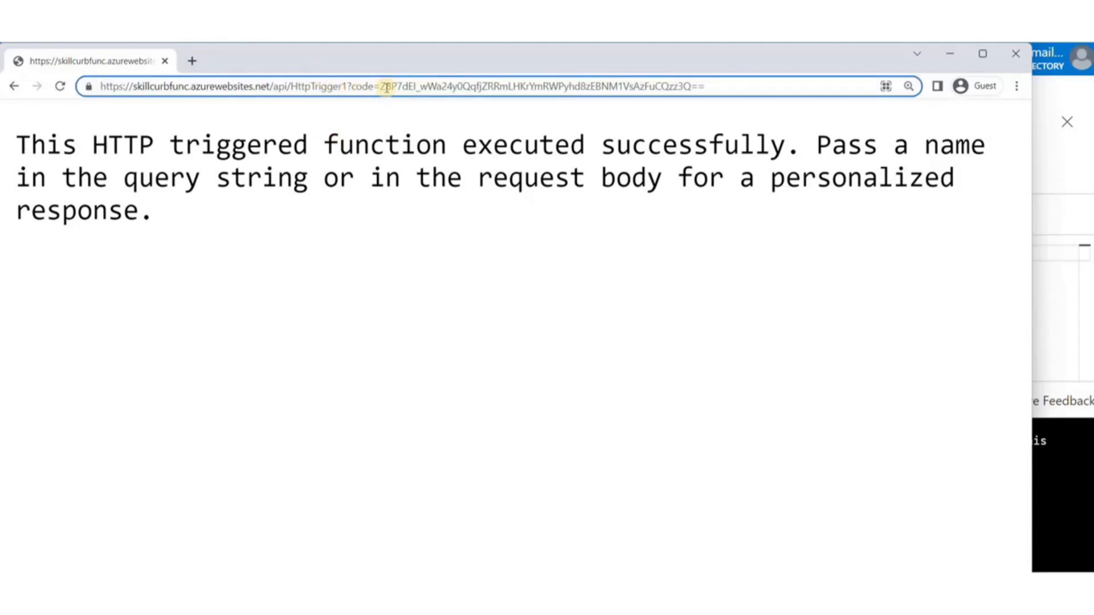
Alter the access code in the function URL and reload, getting an HTTP 401 error
{"action": "left_click_drag", "start_coordinate": [383, 86], "coordinate": [690, 87]}
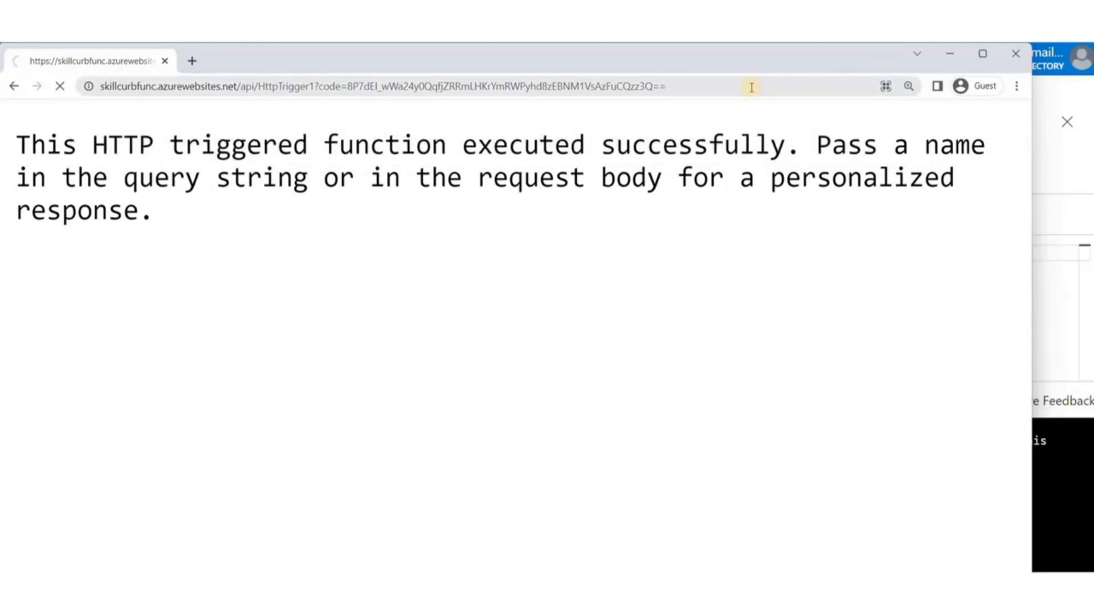
{"action": "key", "text": "Enter"}
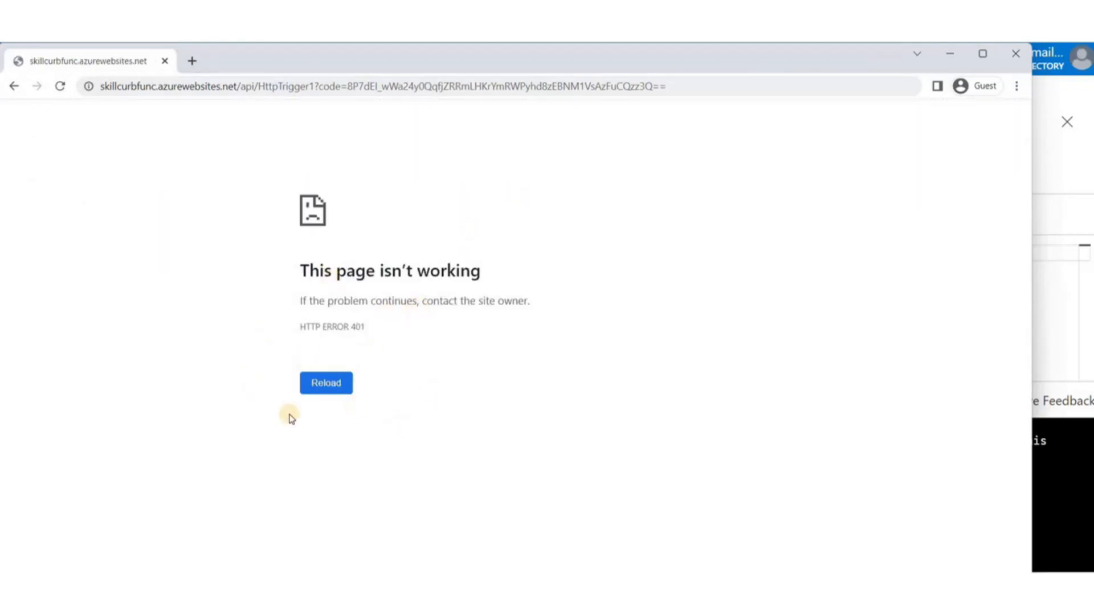
{"action": "mouse_move", "coordinate": [445, 347]}
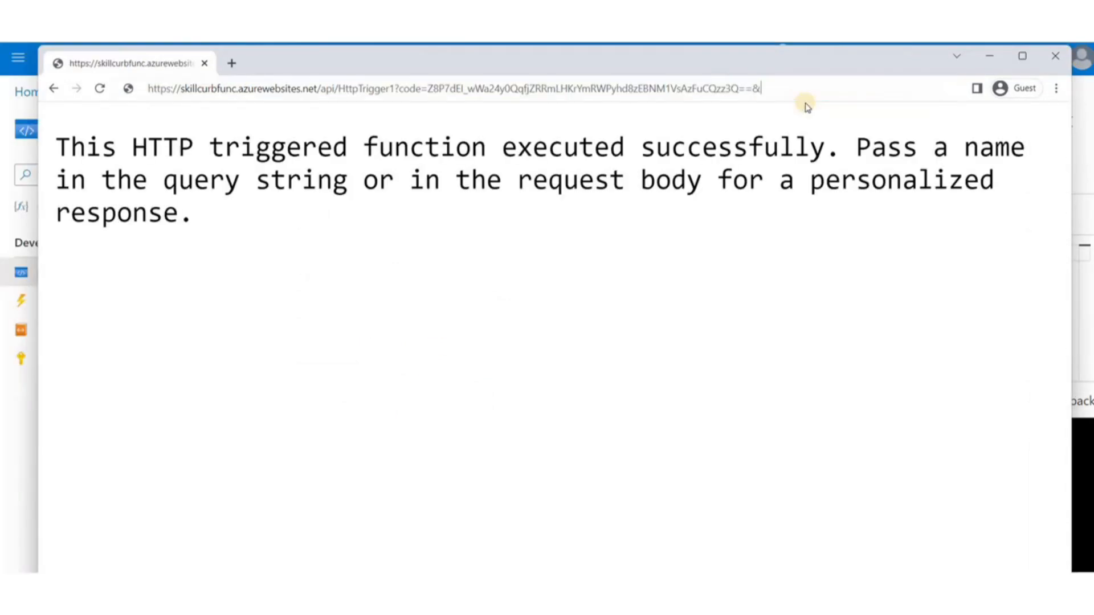
Request the function URL with the name parameter set to skillcurb
{"action": "type", "text": "name="}
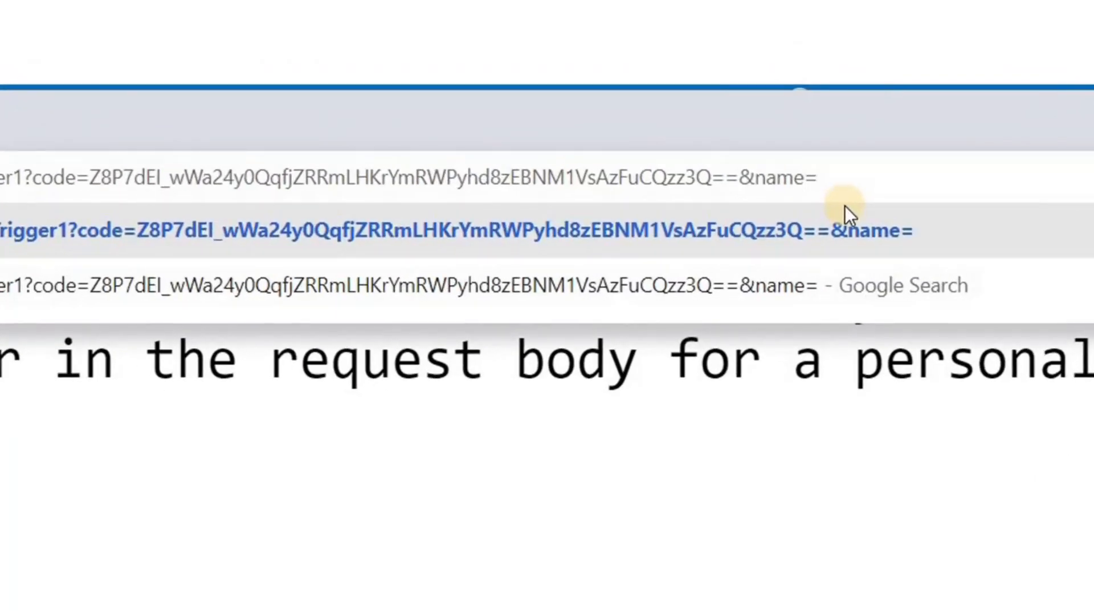
{"action": "type", "text": "skillcurb"}
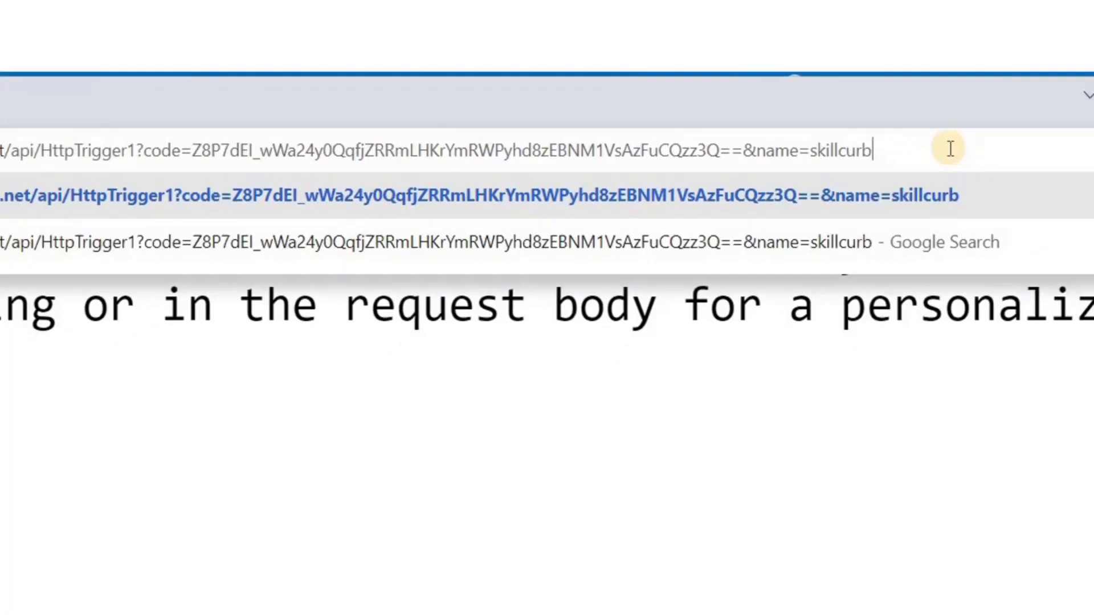
{"action": "key", "text": "Enter"}
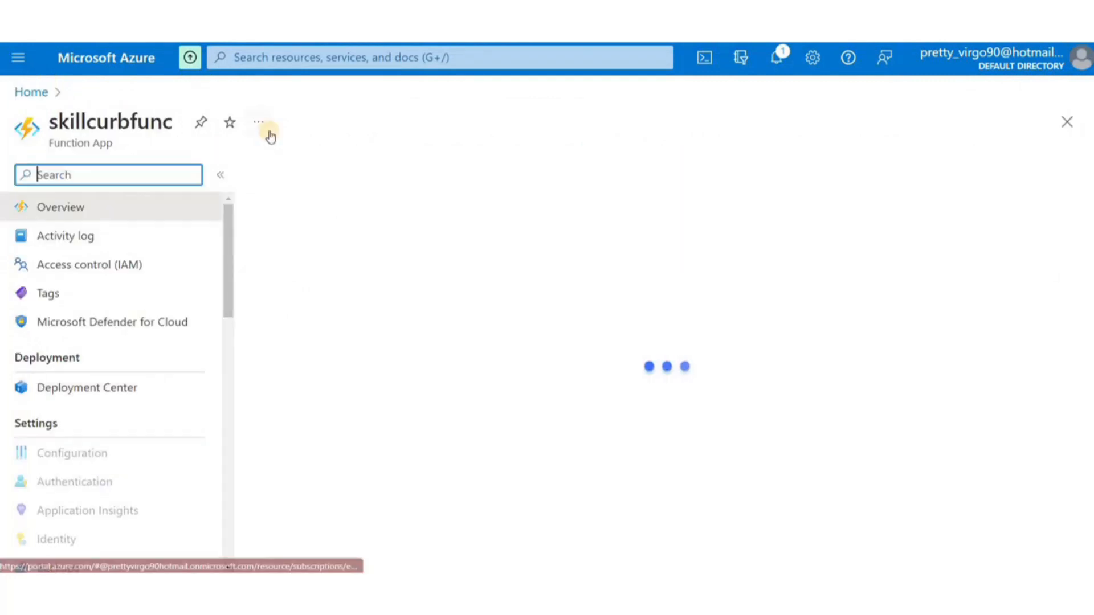
Confirm deletion of skillcurbfunc by typing its name, then check notifications for success
{"action": "type", "text": "skillcurb"}
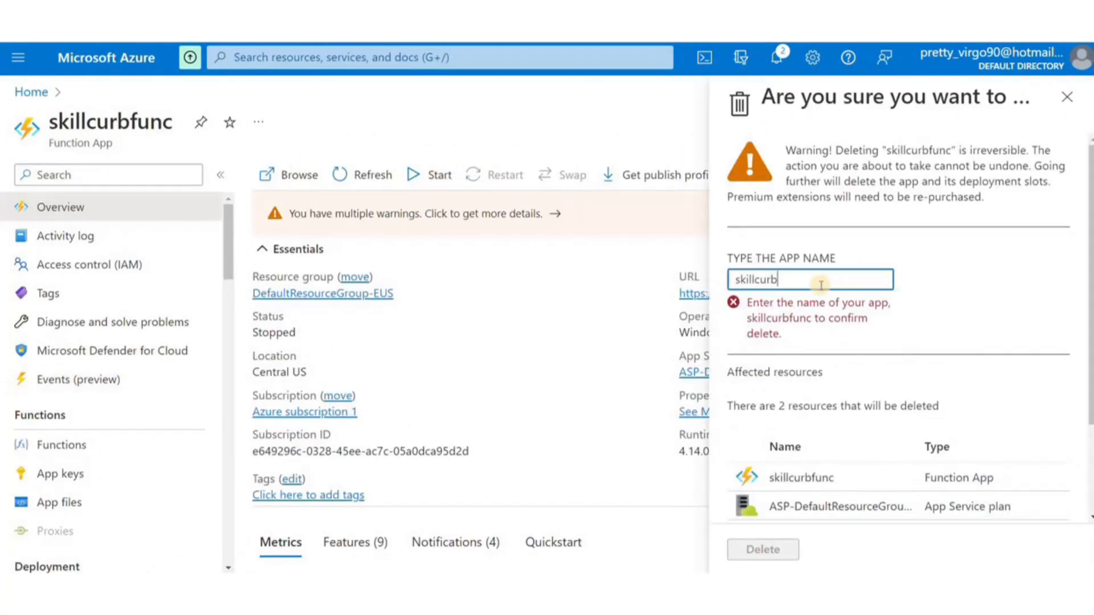
{"action": "left_click", "coordinate": [1066, 97]}
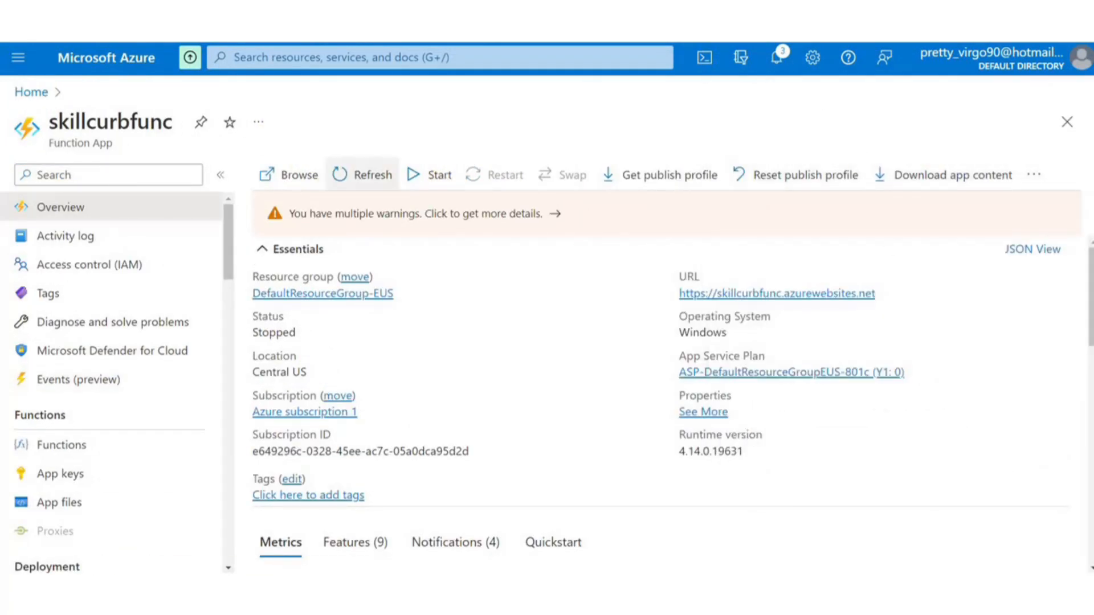
{"action": "left_click", "coordinate": [775, 57]}
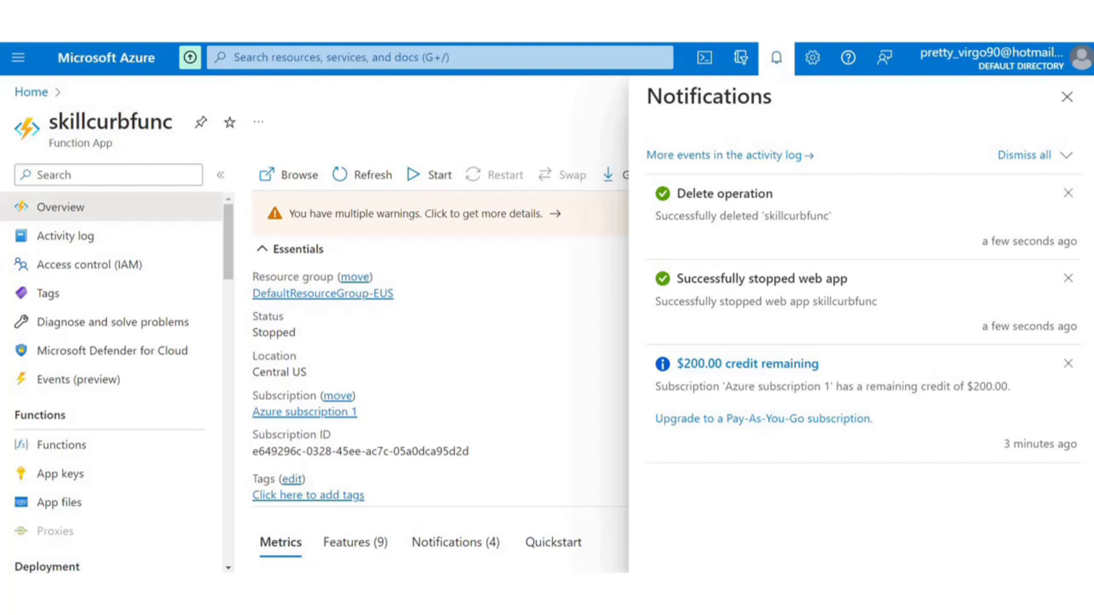